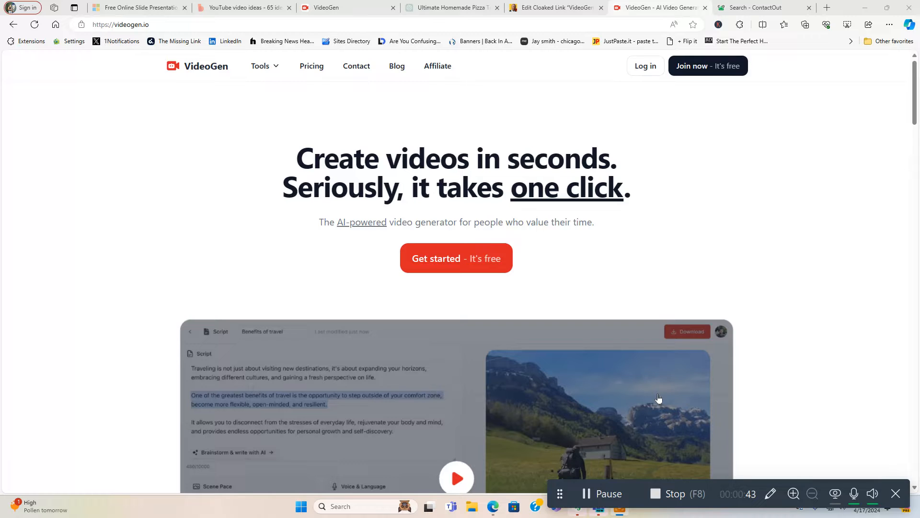
mouse_move(664, 385)
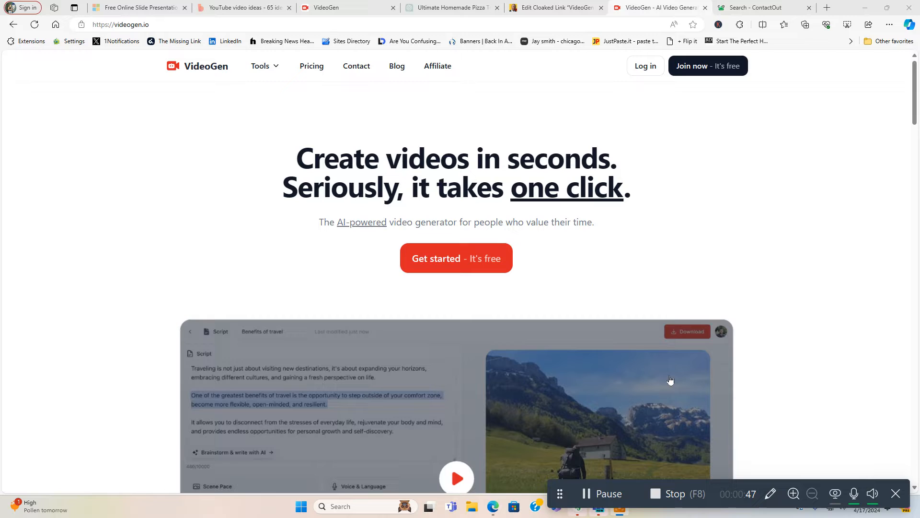
mouse_move(681, 376)
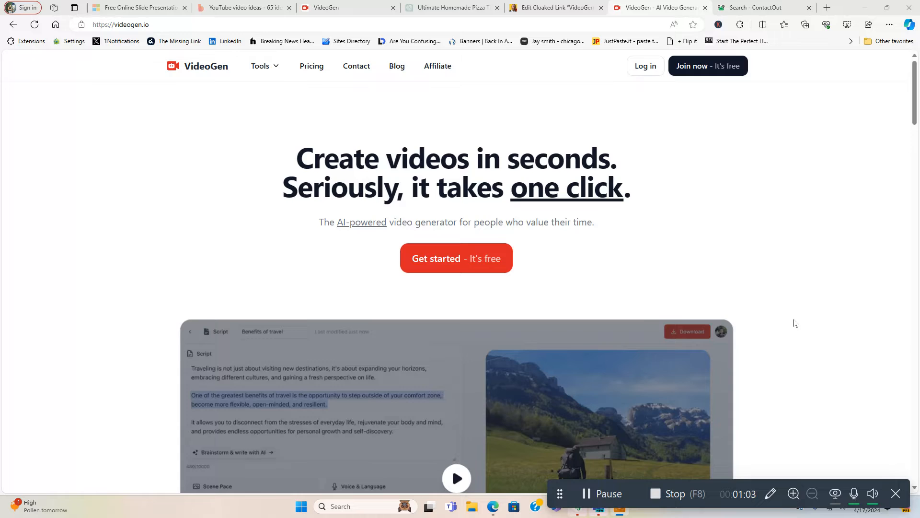
Scroll down through the VideoGen homepage feature sections, then back up slightly
scroll(down, 3)
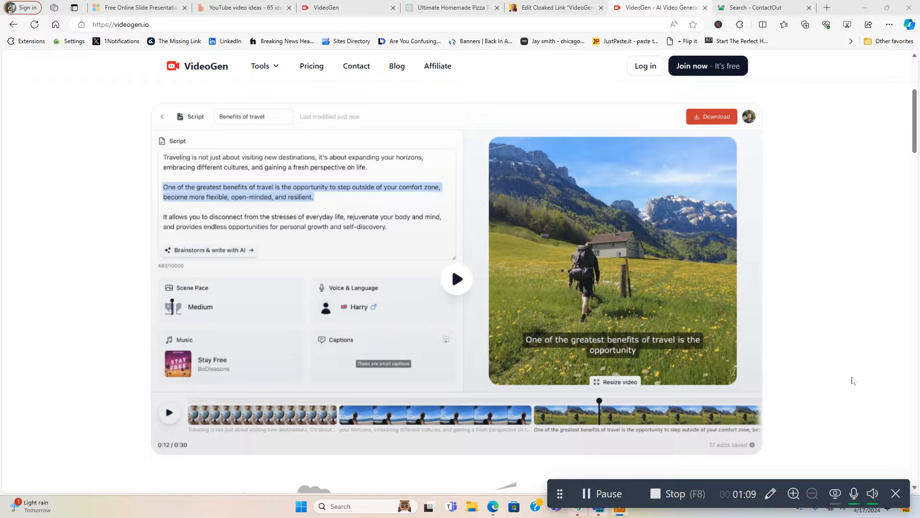
mouse_move(852, 385)
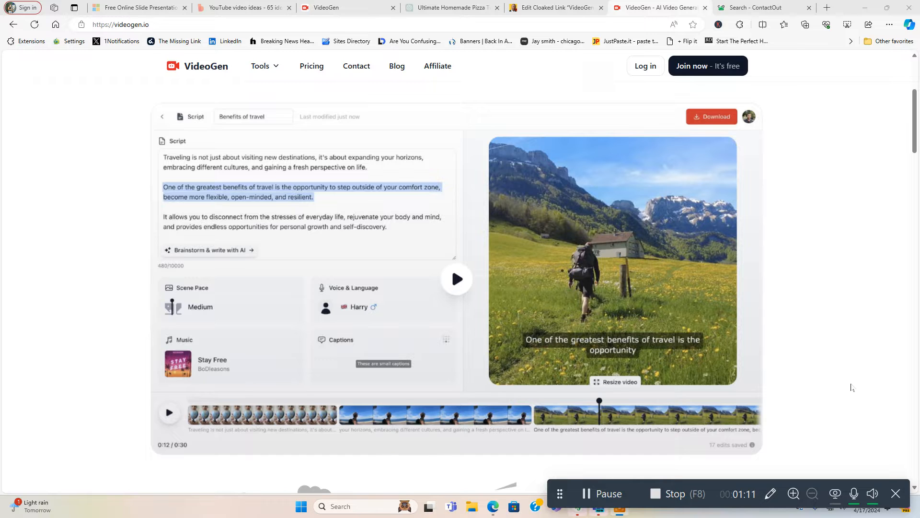
scroll(down, 3)
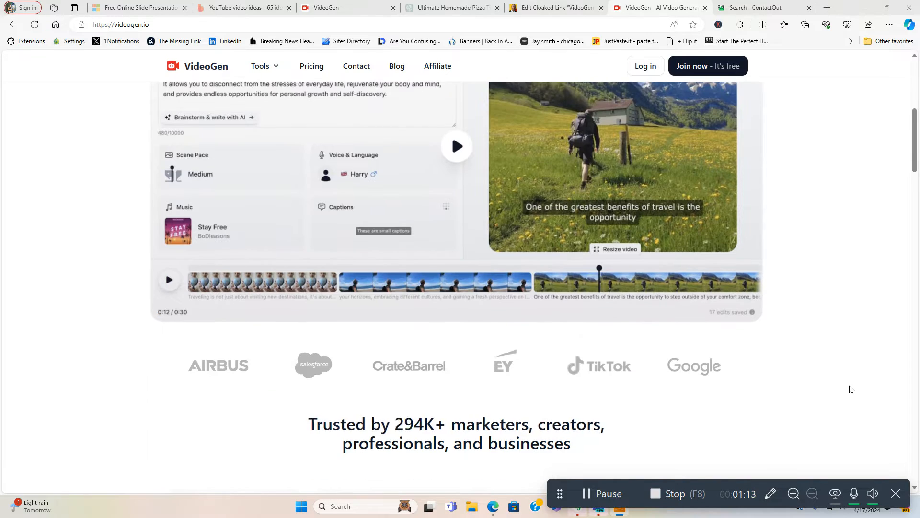
scroll(down, 3)
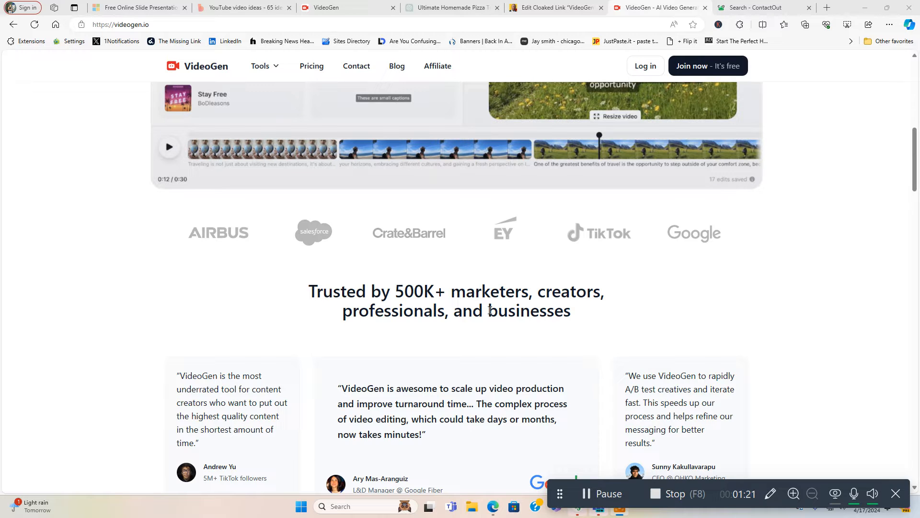
scroll(down, 3)
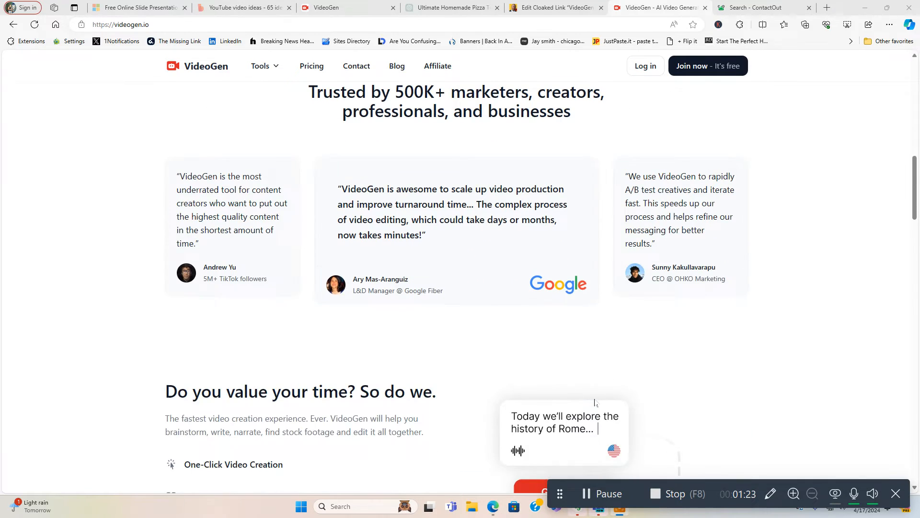
scroll(down, 3)
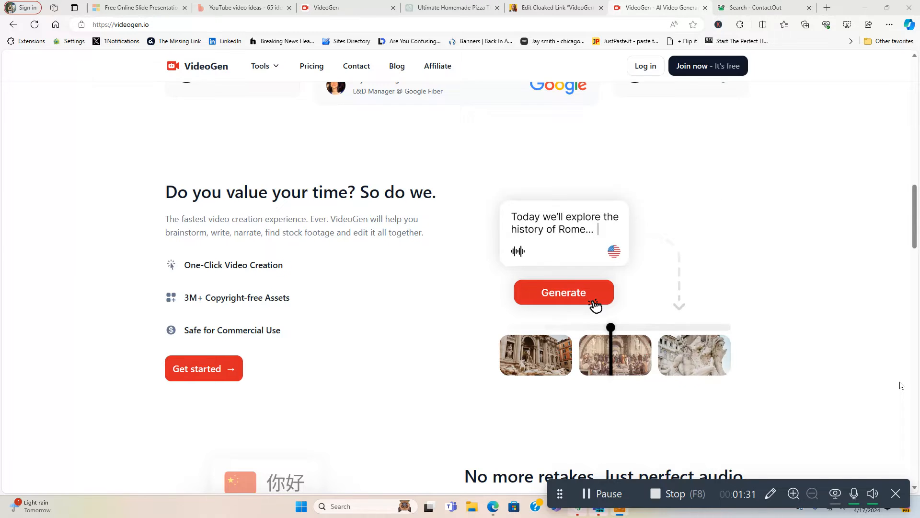
scroll(down, 3)
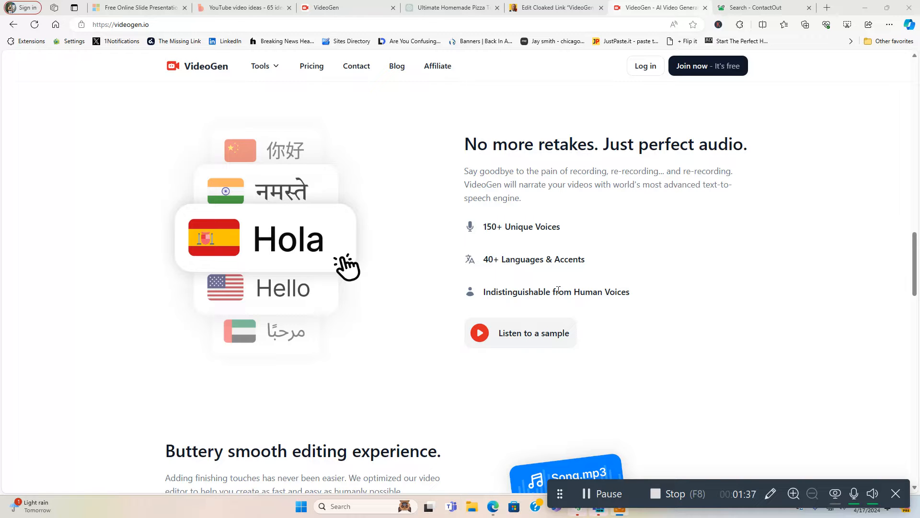
scroll(down, 3)
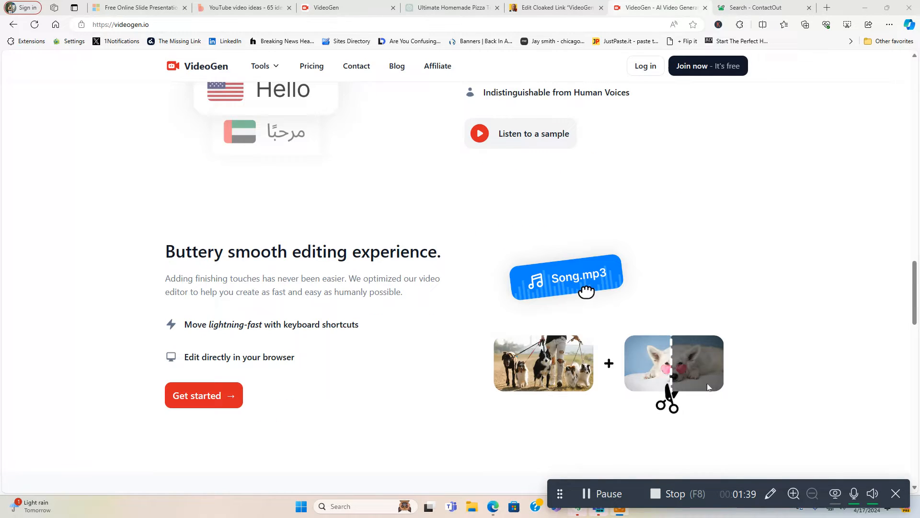
scroll(down, 3)
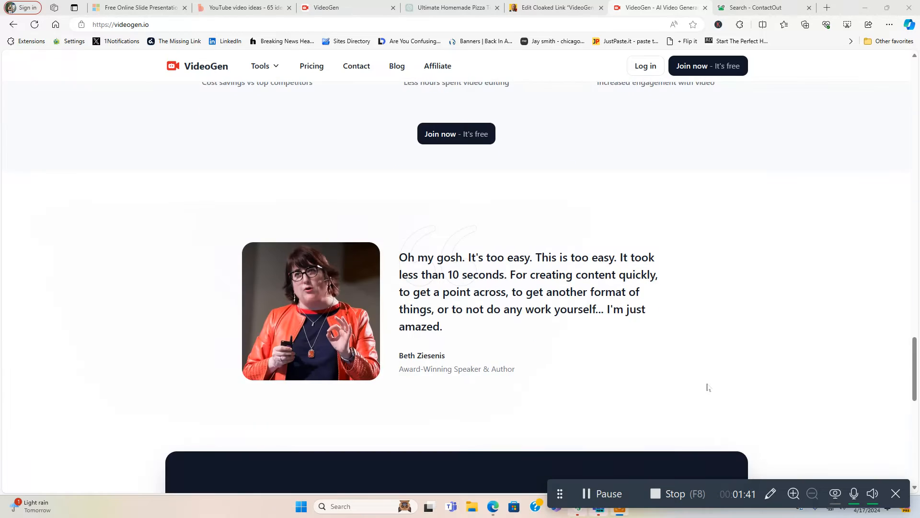
scroll(up, 3)
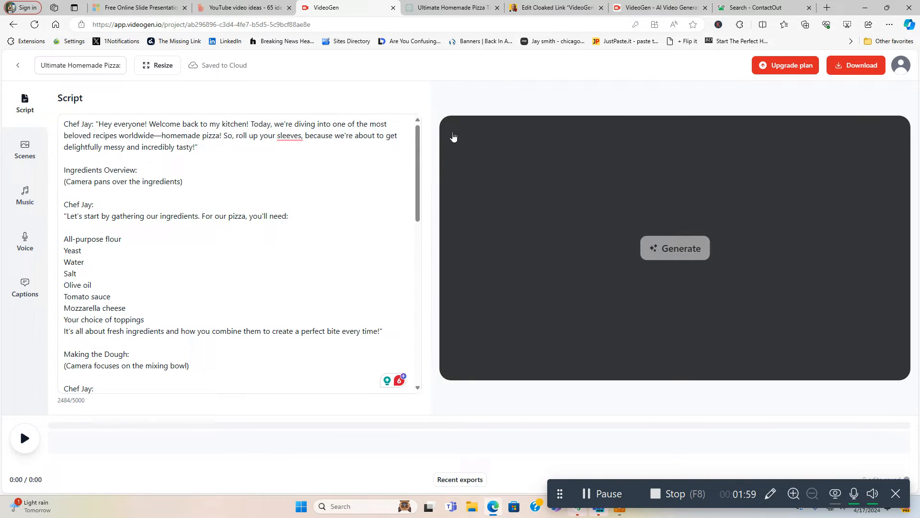
mouse_move(477, 46)
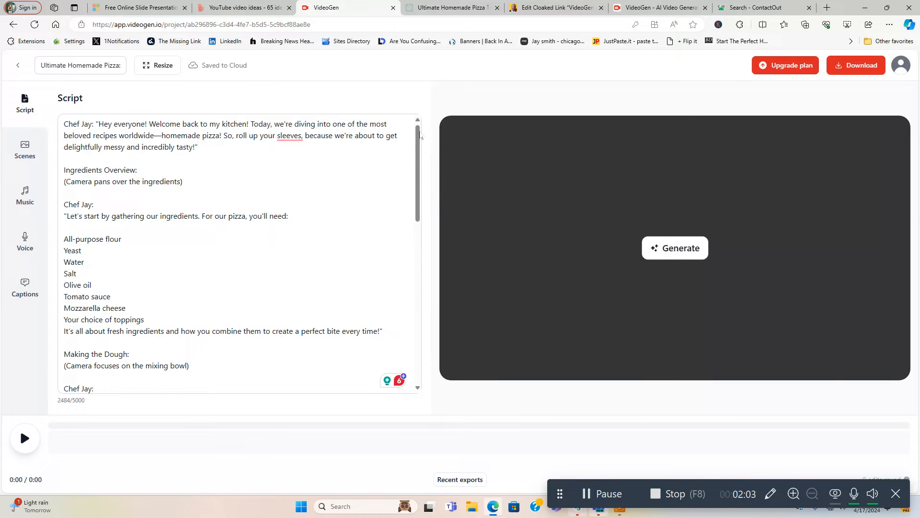
click(452, 7)
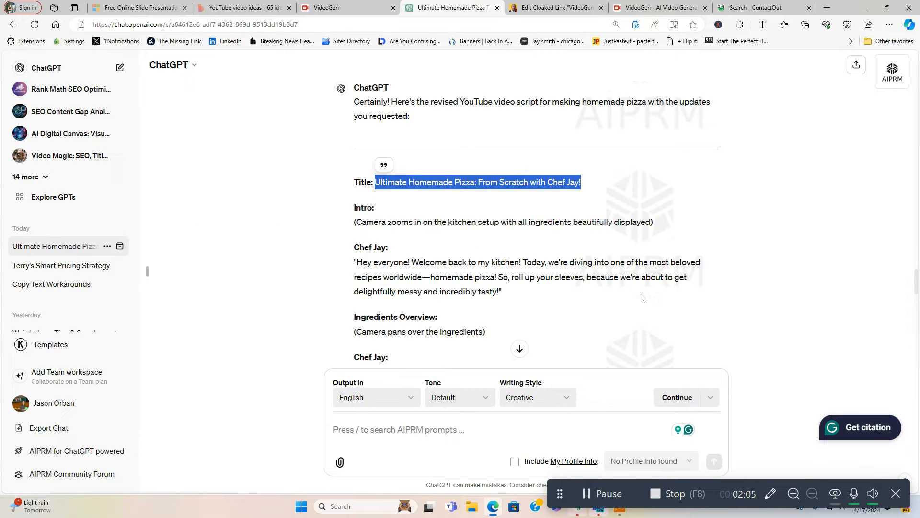
scroll(down, 3)
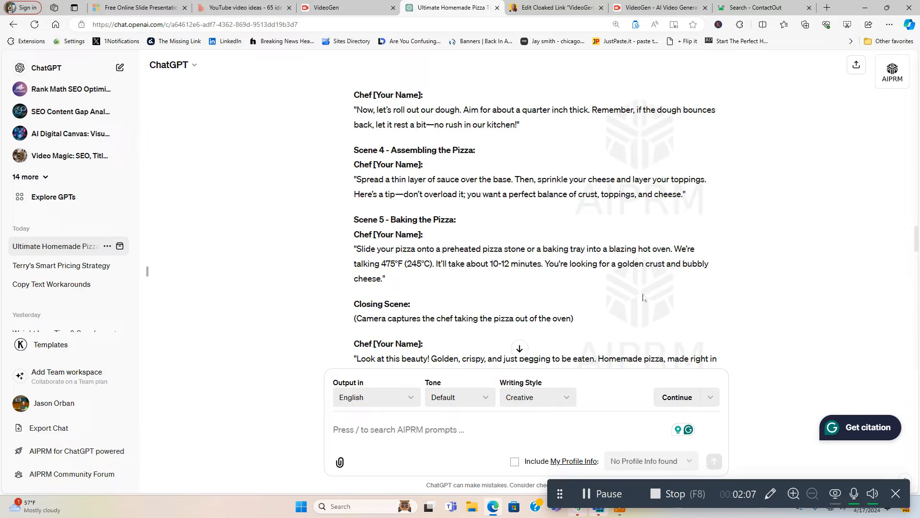
scroll(up, 3)
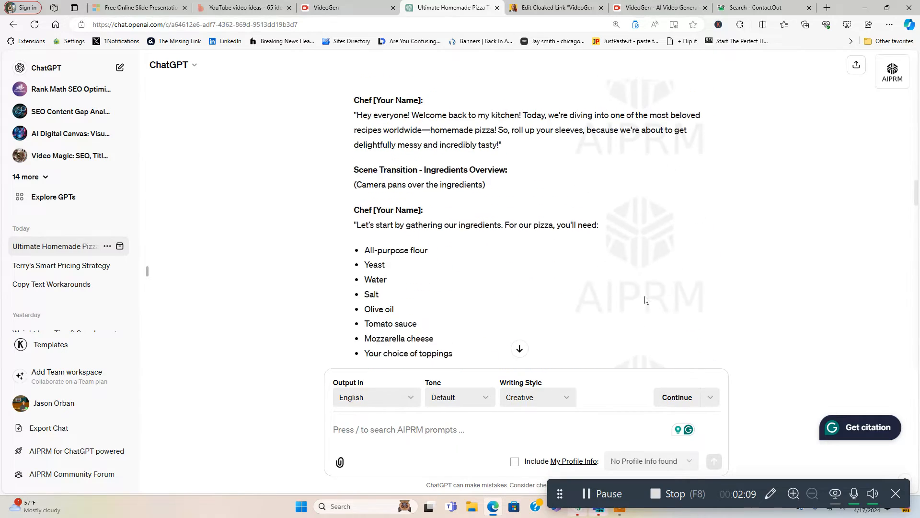
scroll(down, 3)
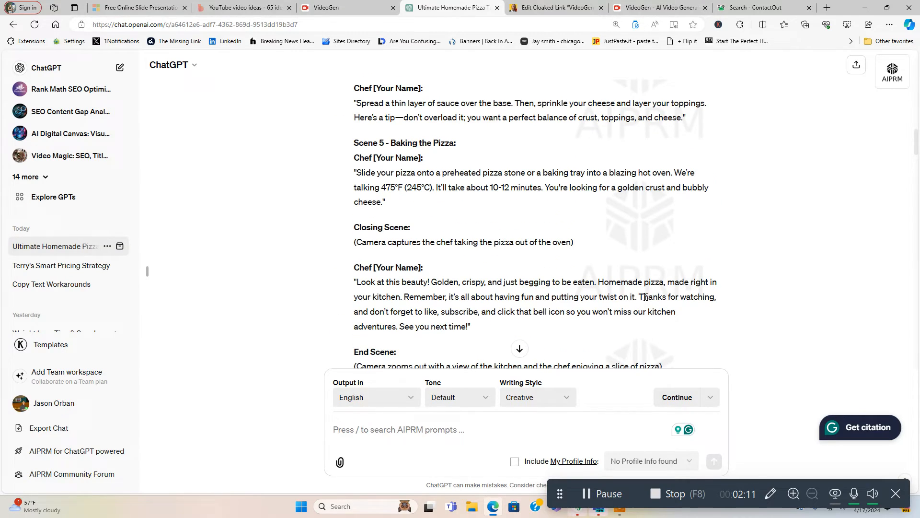
scroll(up, 3)
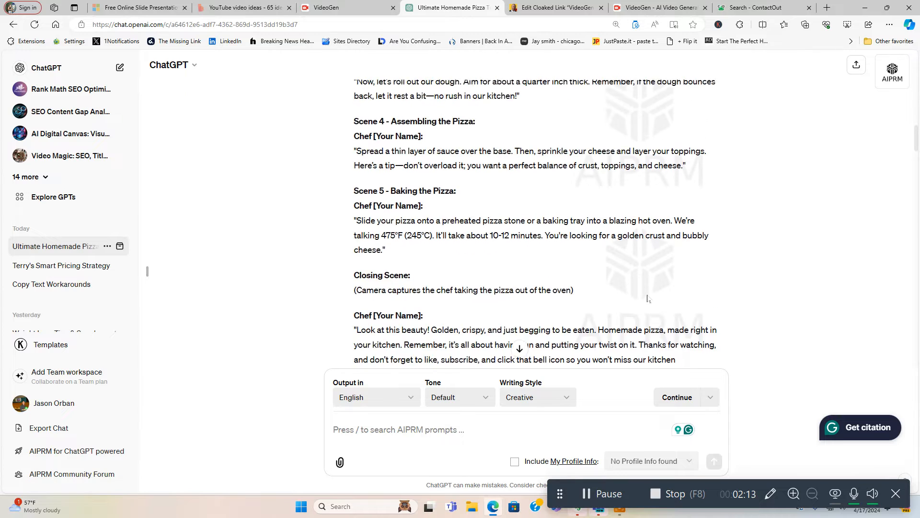
scroll(up, 3)
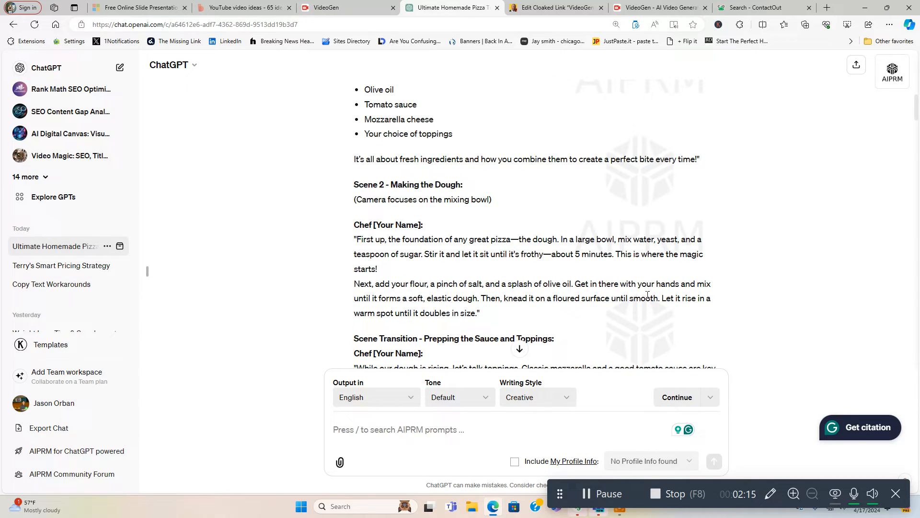
scroll(up, 3)
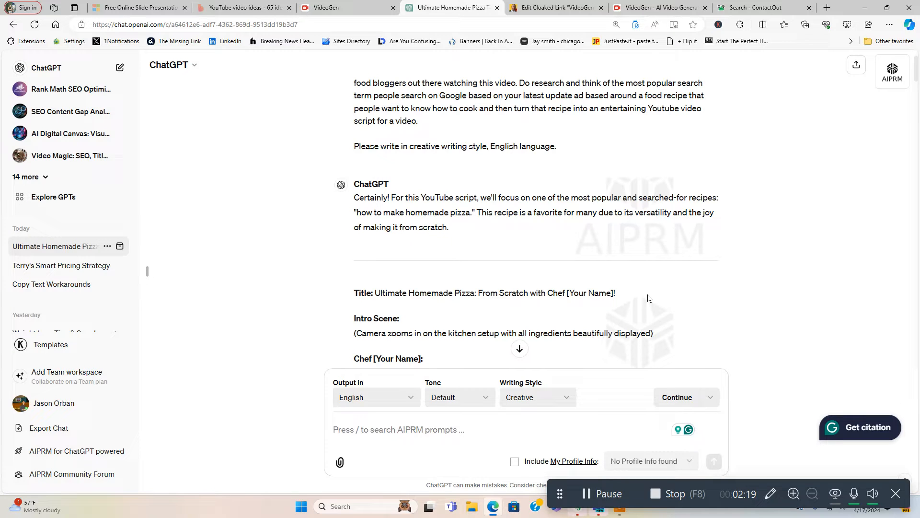
scroll(up, 3)
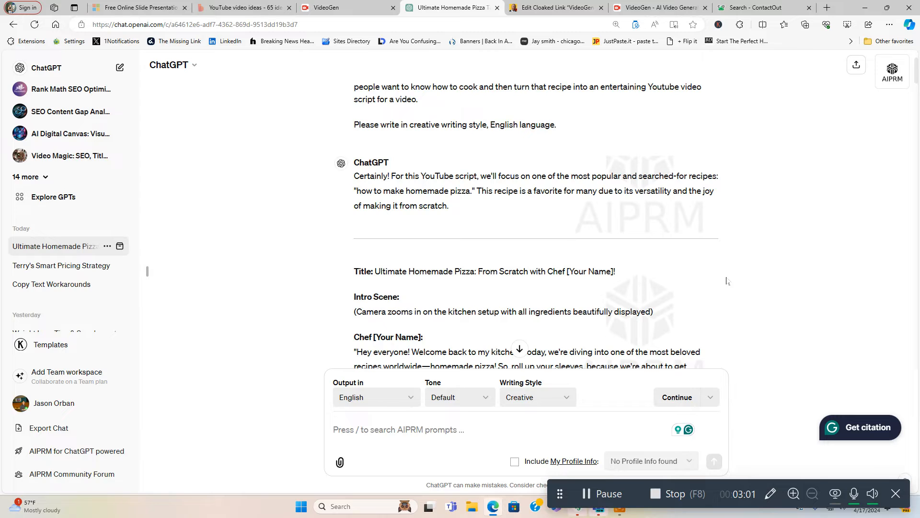
scroll(down, 3)
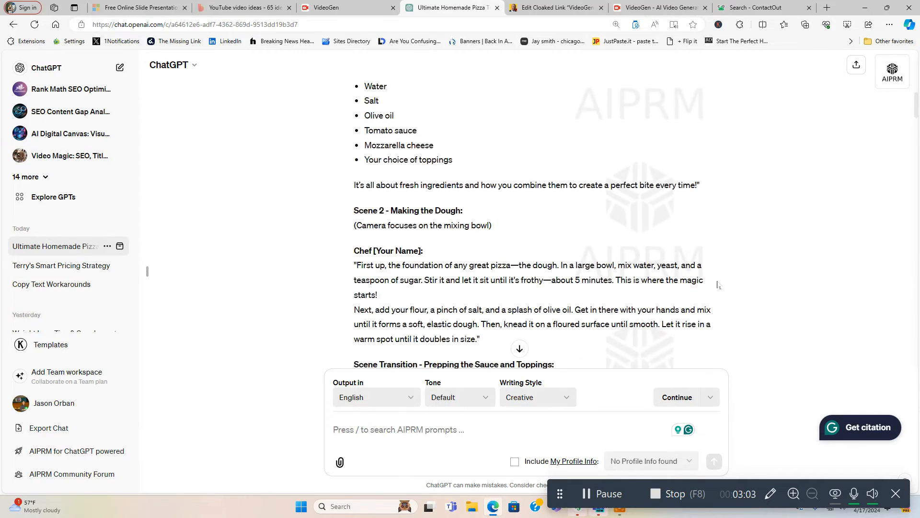
scroll(up, 3)
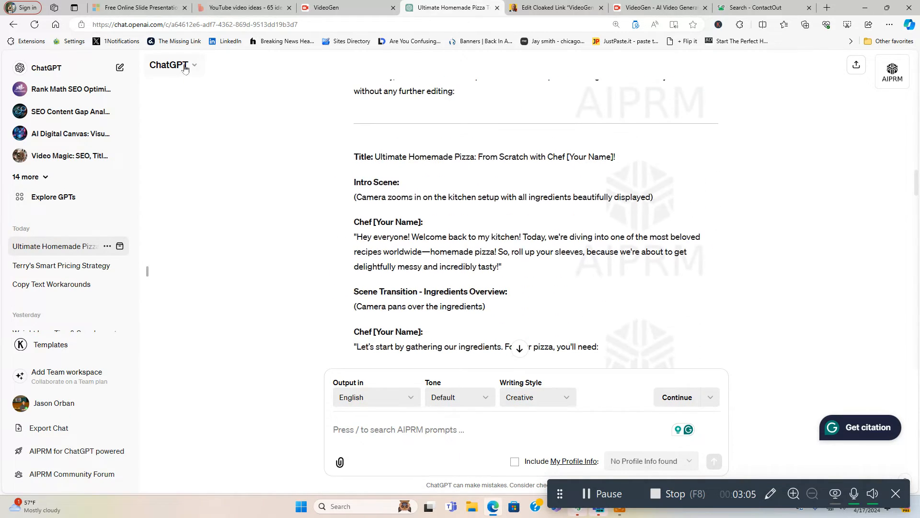
click(174, 64)
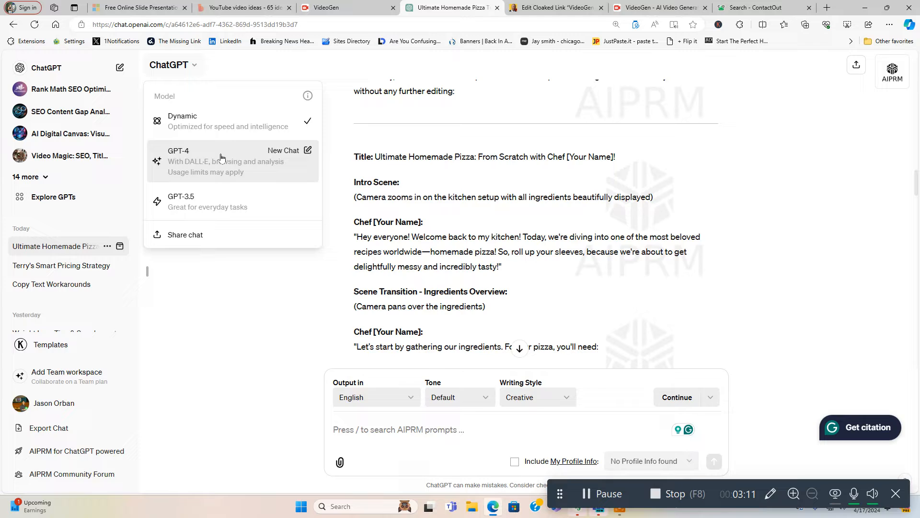
mouse_move(221, 121)
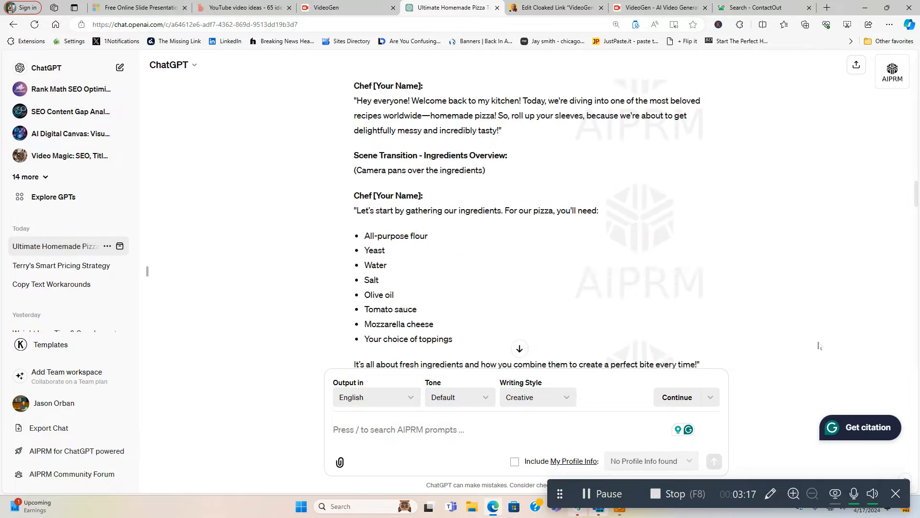
scroll(down, 3)
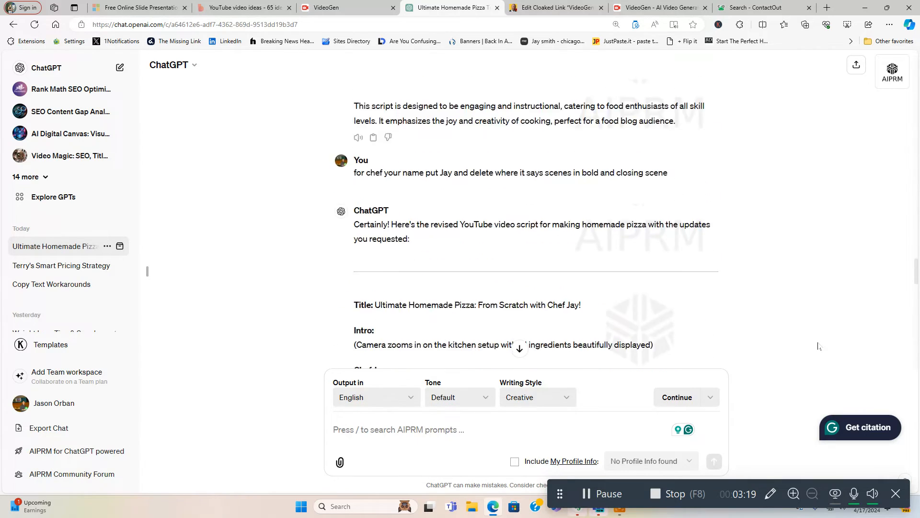
scroll(down, 3)
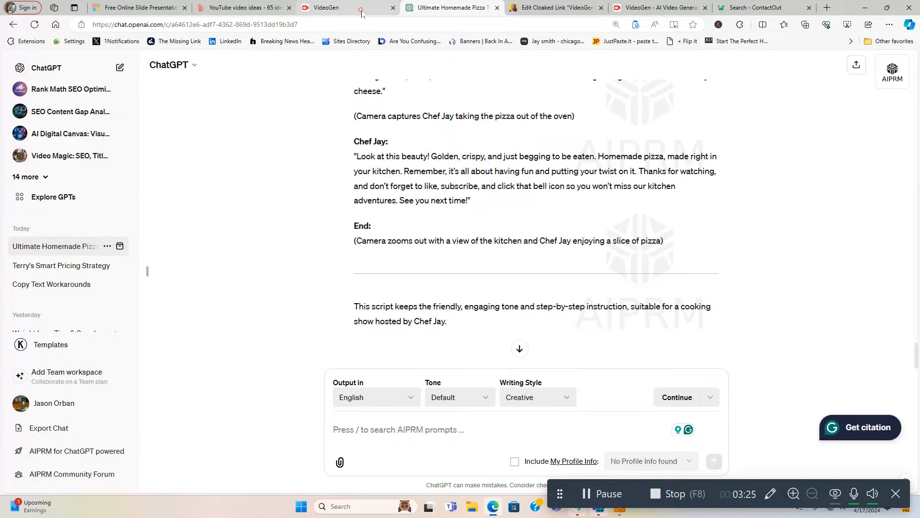
Return to the pizza project and scroll through the Chef Jay script from intro to closing
click(348, 7)
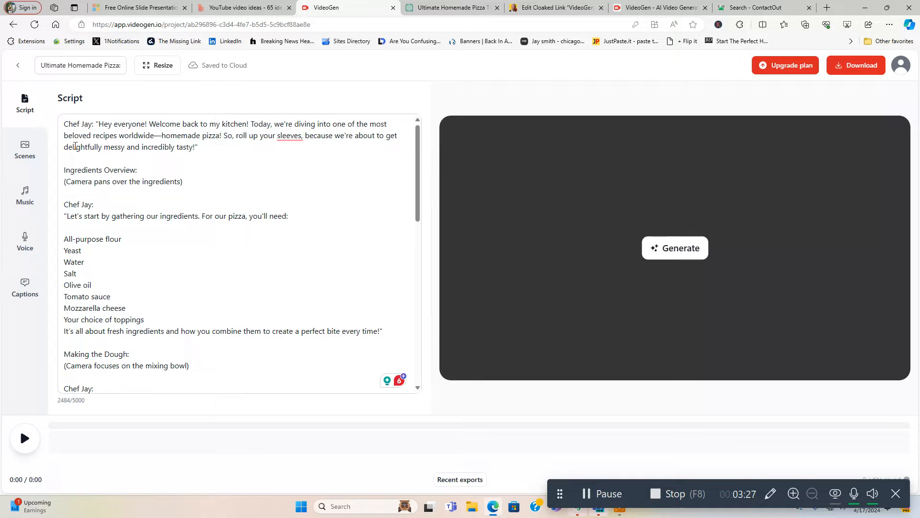
scroll(down, 3)
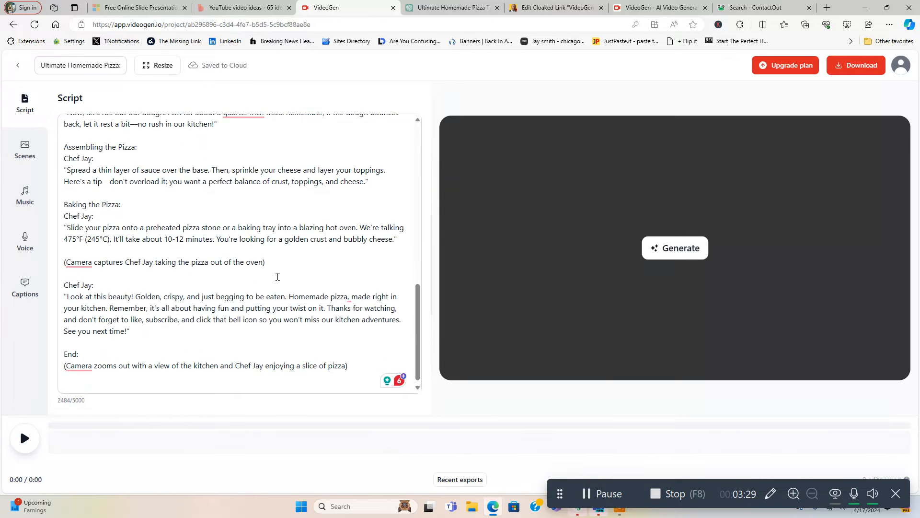
scroll(up, 3)
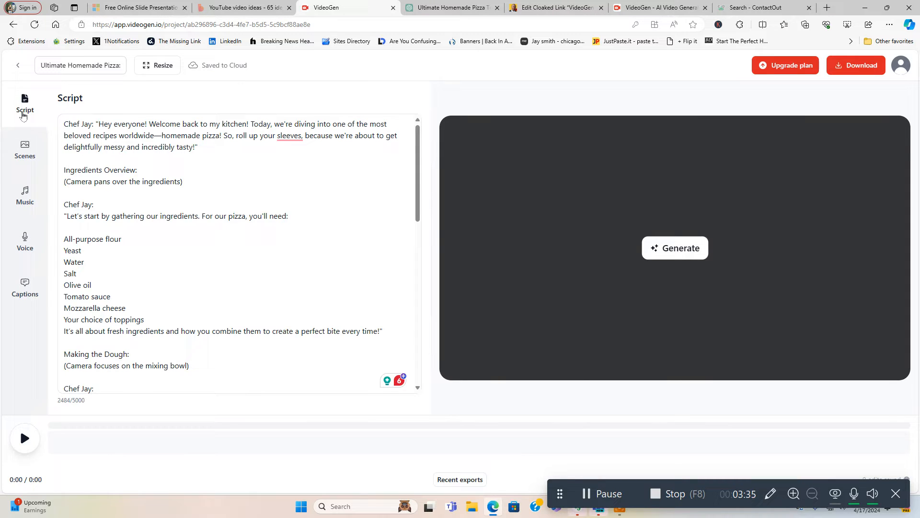
mouse_move(45, 172)
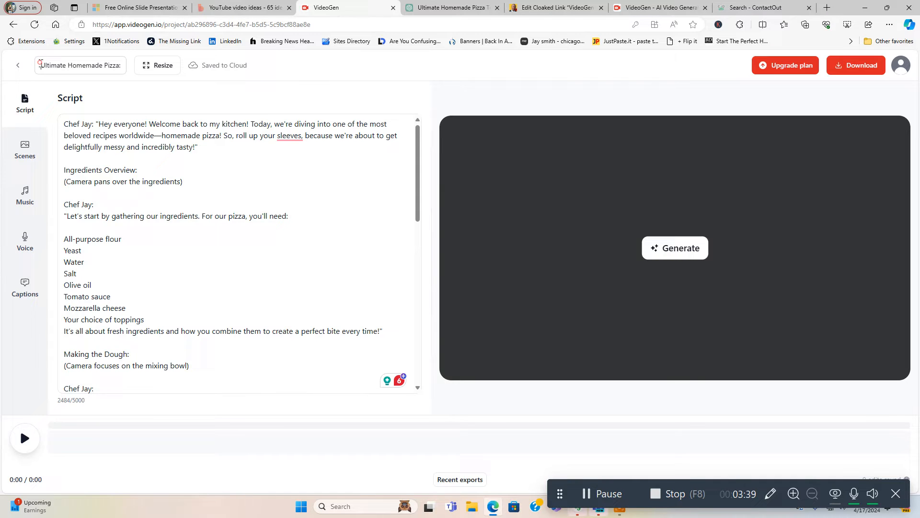
Retitle the project as 'Ultimate Homemade Pizza:' and commit the edit
triple_click(80, 65)
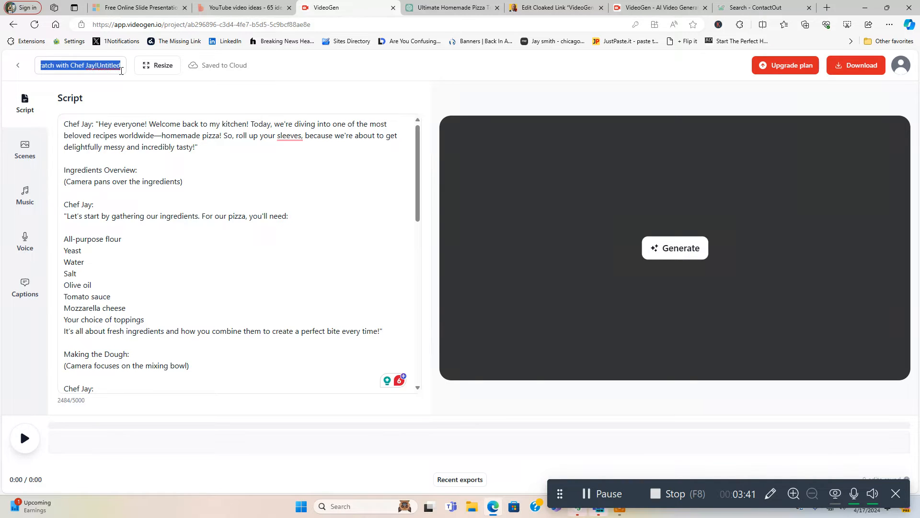
text(Ultimate Homemade Pizza:)
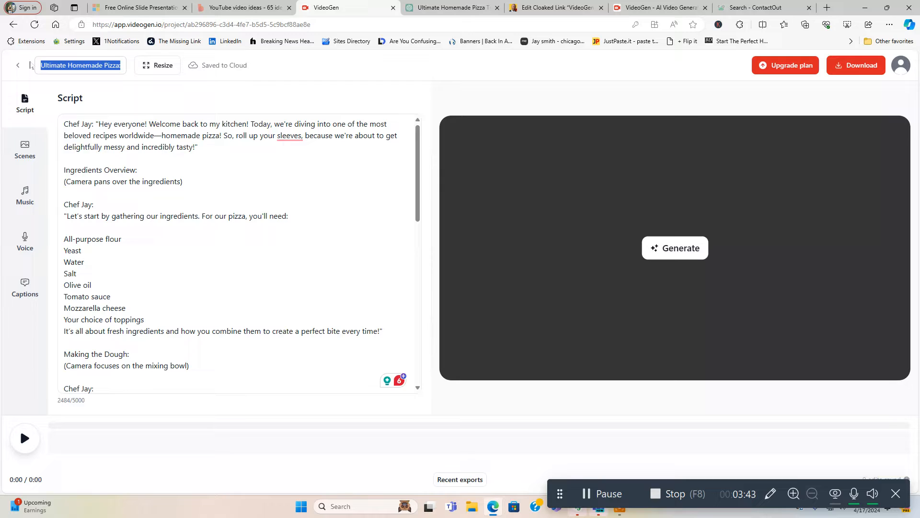
click(65, 65)
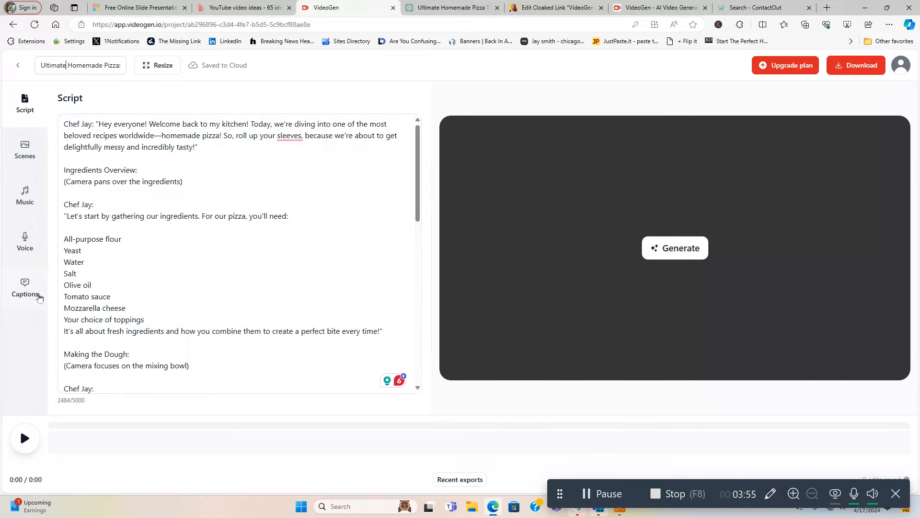
Apply the bold yellow caption preset from the Captions settings
click(25, 287)
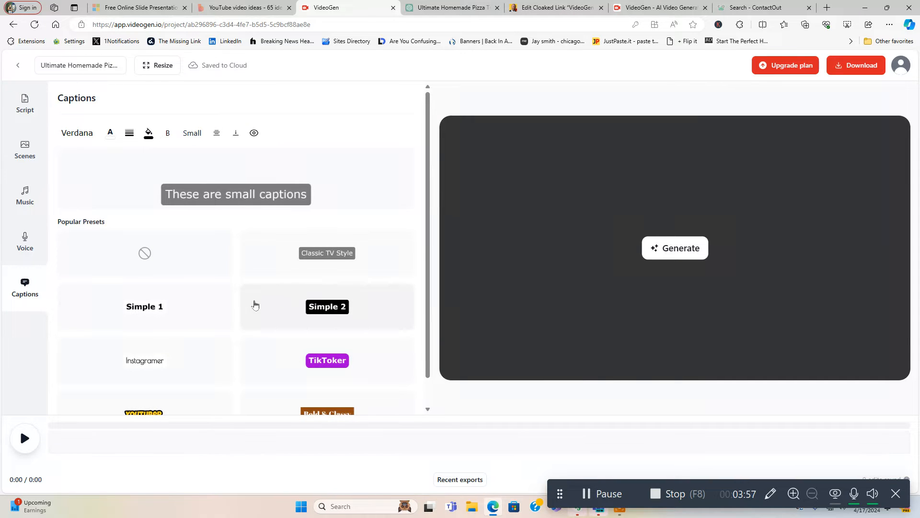
mouse_move(223, 278)
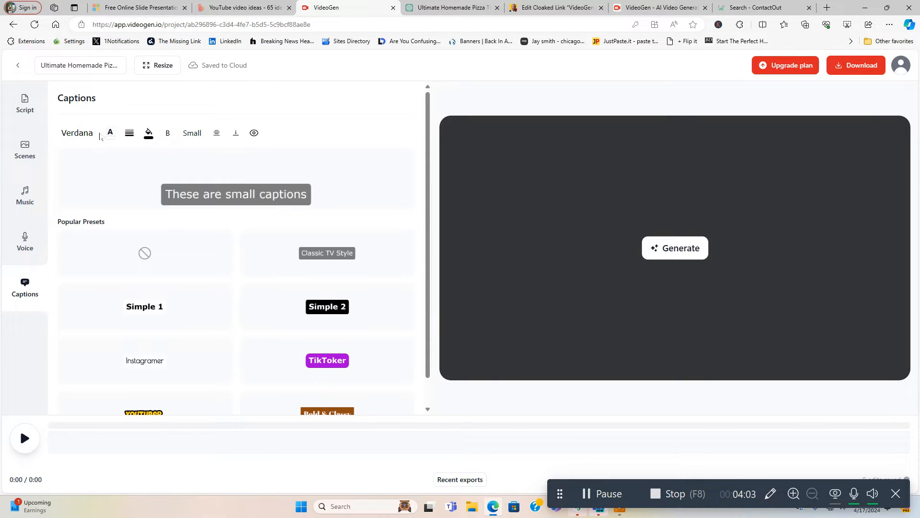
mouse_move(148, 133)
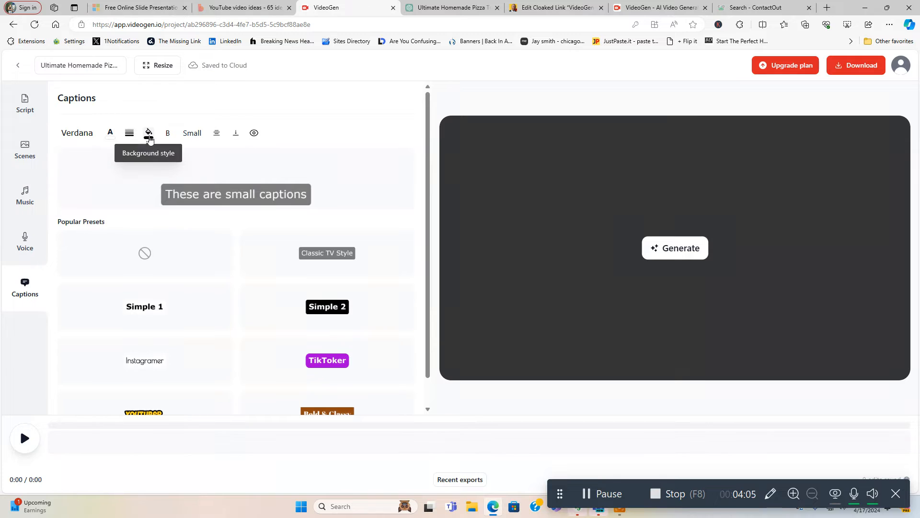
mouse_move(167, 132)
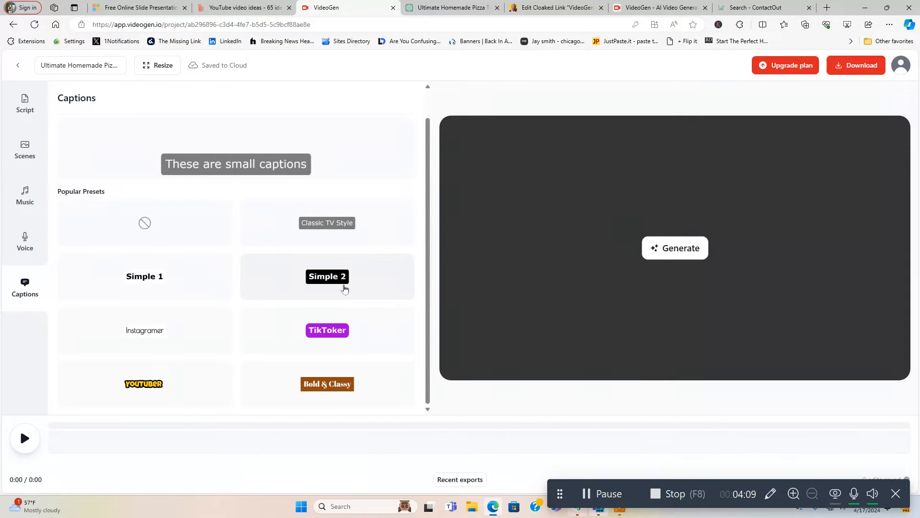
click(143, 383)
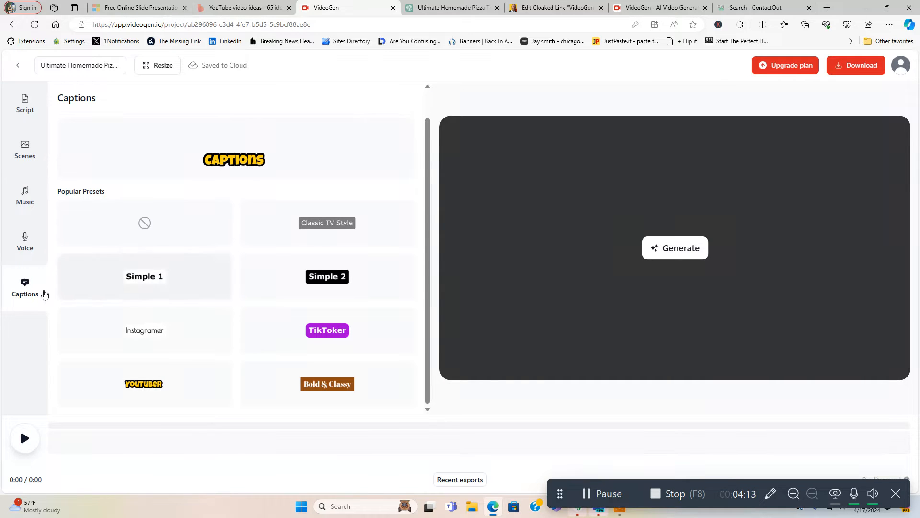
Listen to the Antoni lifelike voice sample and browse the remaining lifelike voices
click(25, 240)
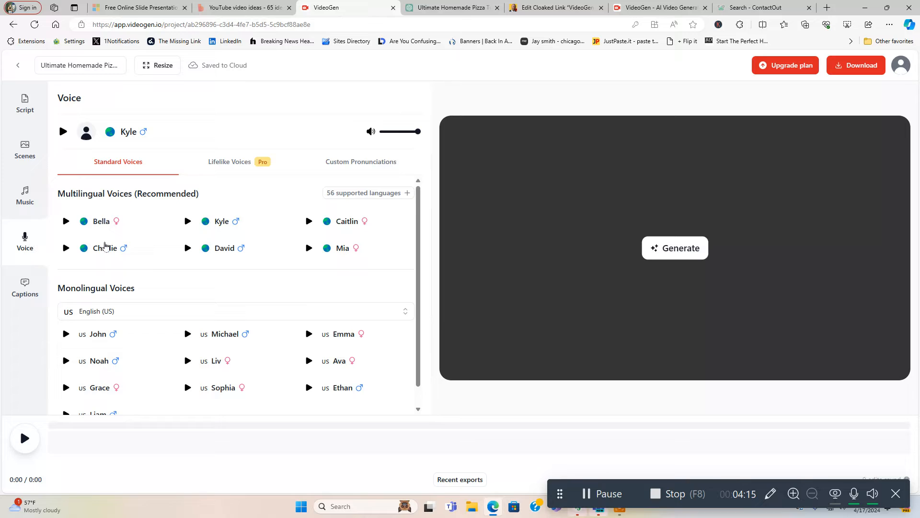
click(229, 161)
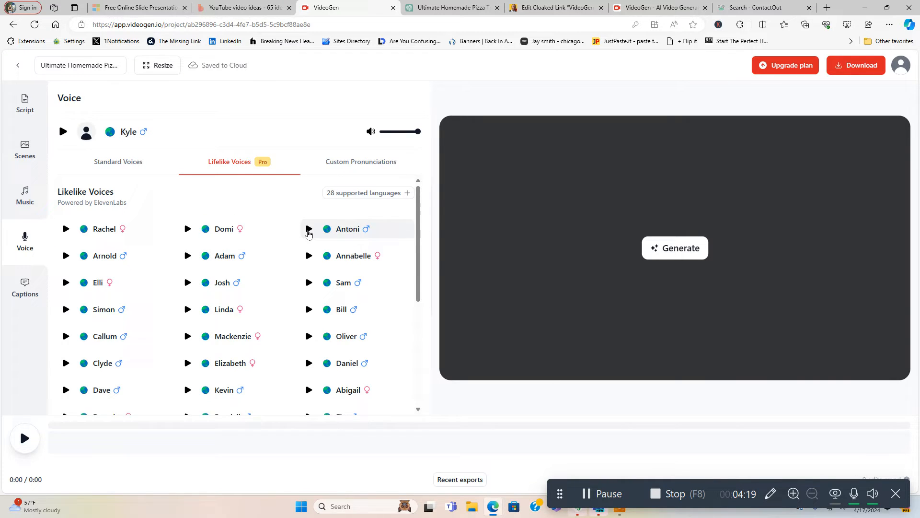
click(308, 229)
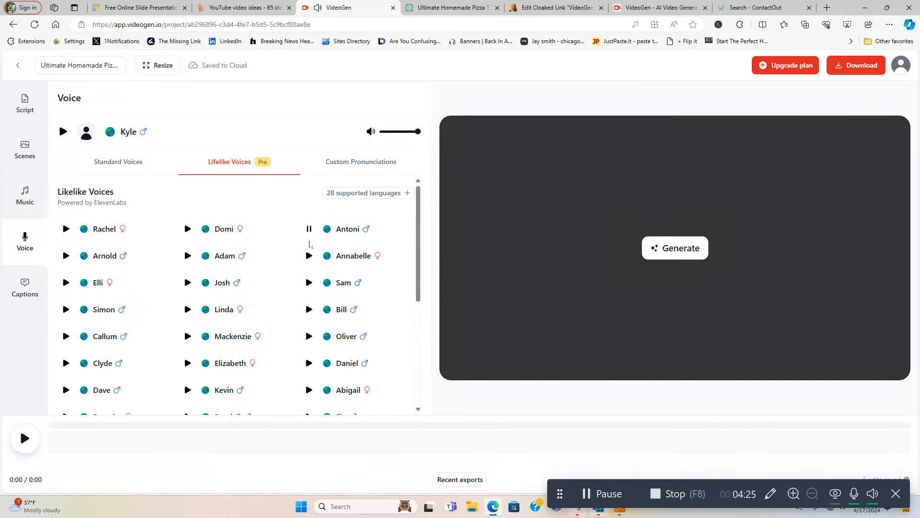
click(308, 229)
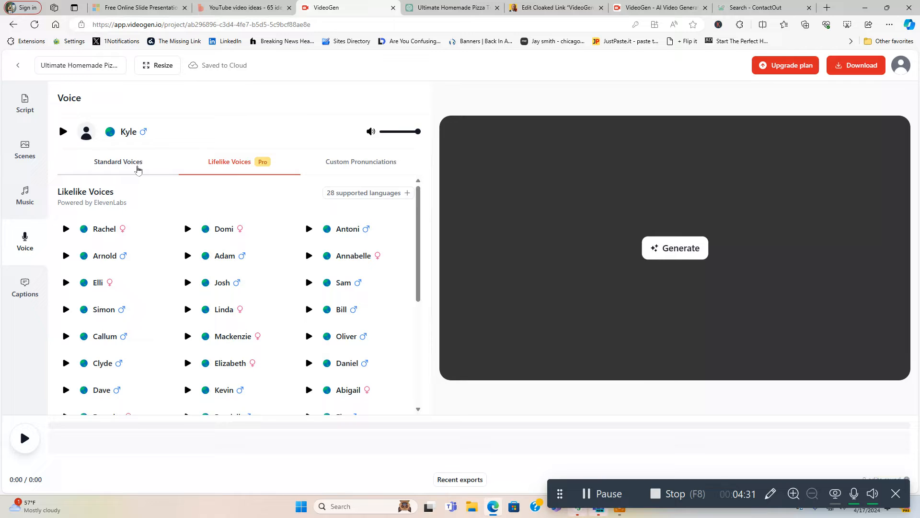
scroll(down, 3)
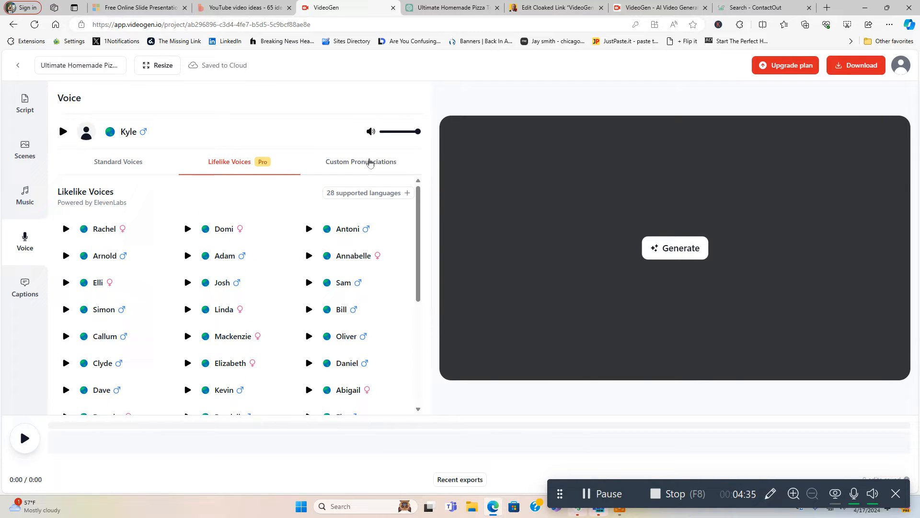
mouse_move(25, 195)
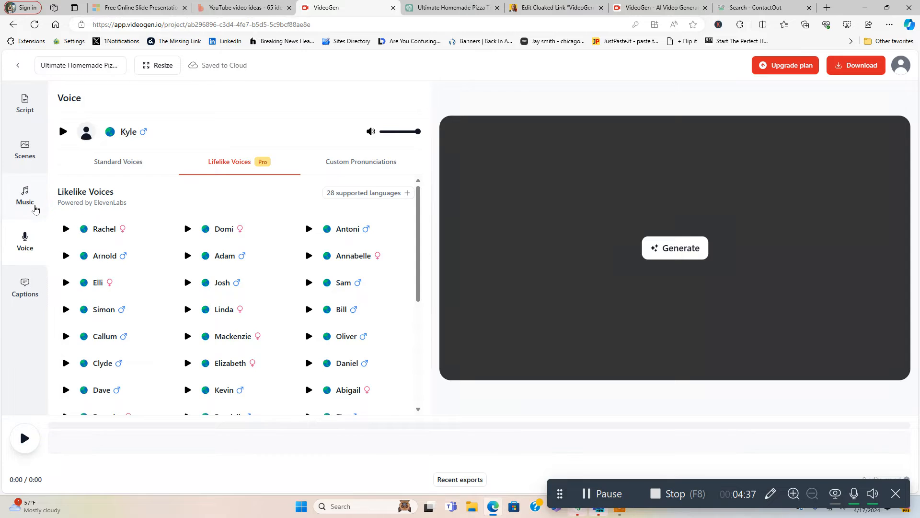
Review the royalty-free music list, then show the Fast/Medium/Slow scene pace options
click(25, 196)
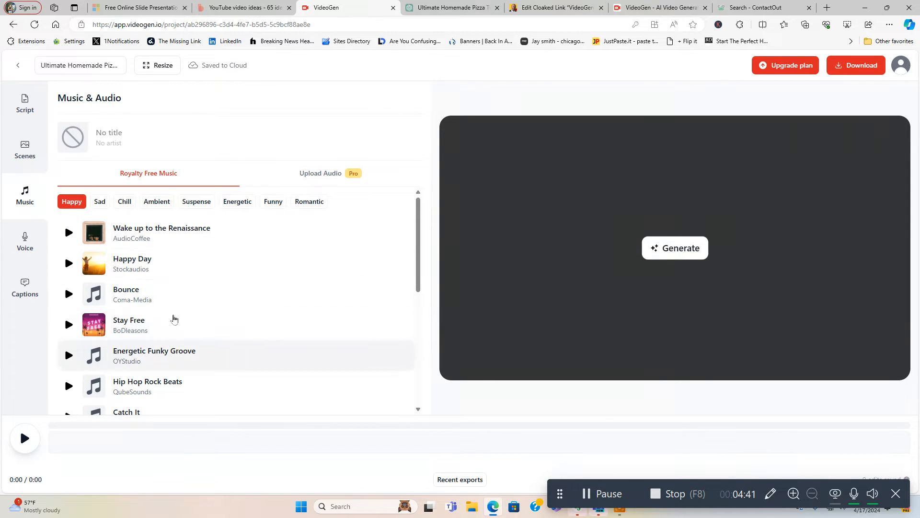
mouse_move(25, 155)
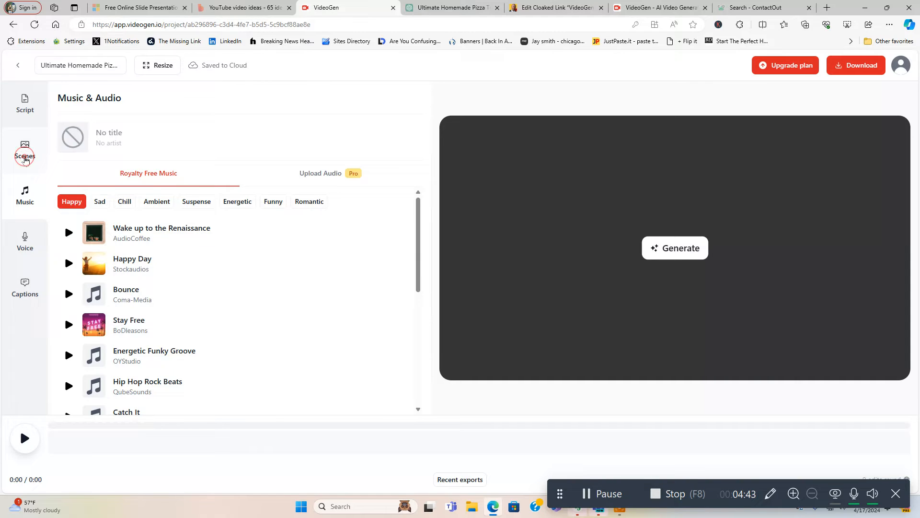
click(25, 149)
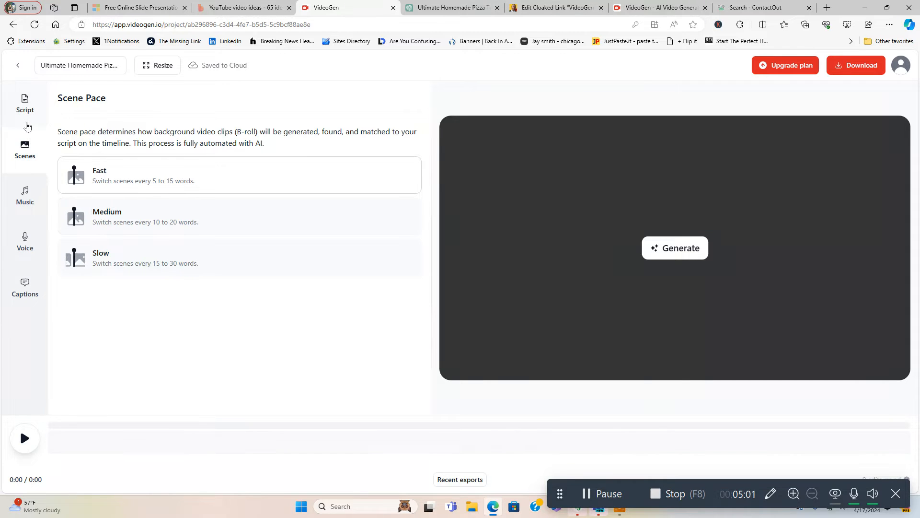
Generate the pizza video from the Chef Jay script, producing a 2:36 preview with timeline clips
click(25, 102)
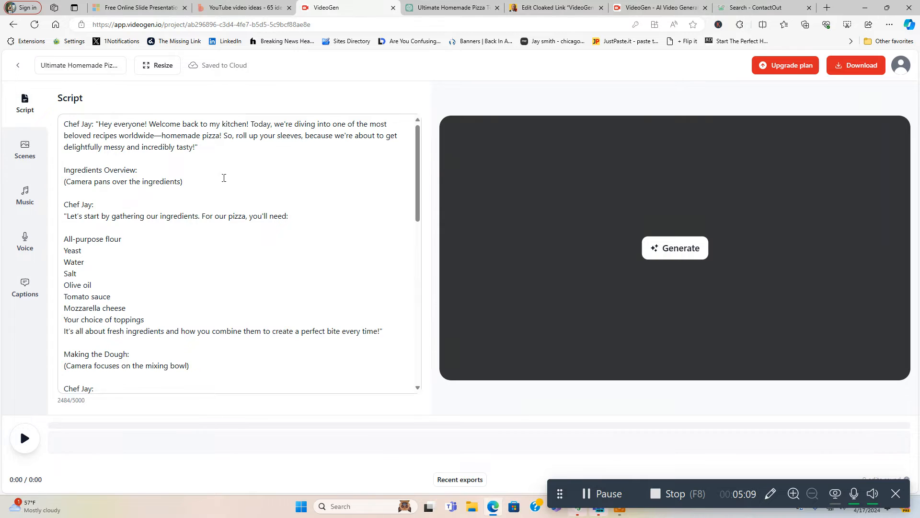
mouse_move(679, 247)
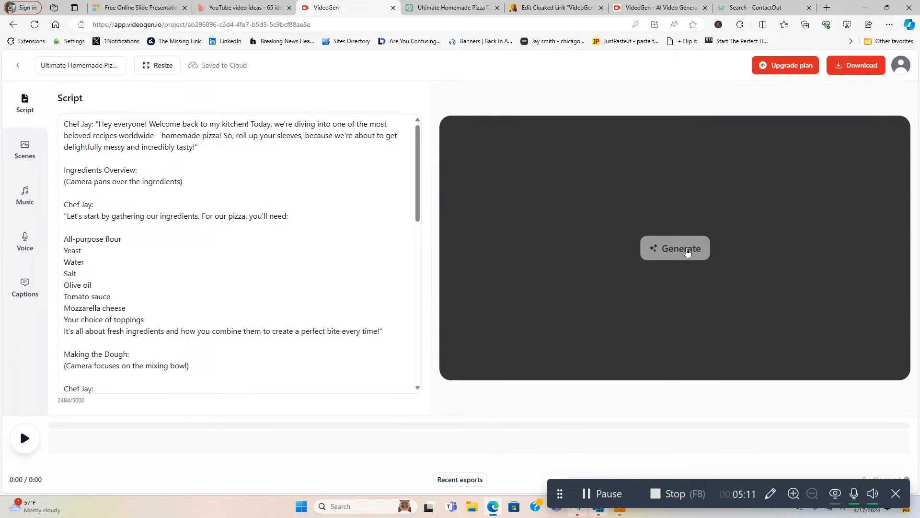
mouse_move(558, 299)
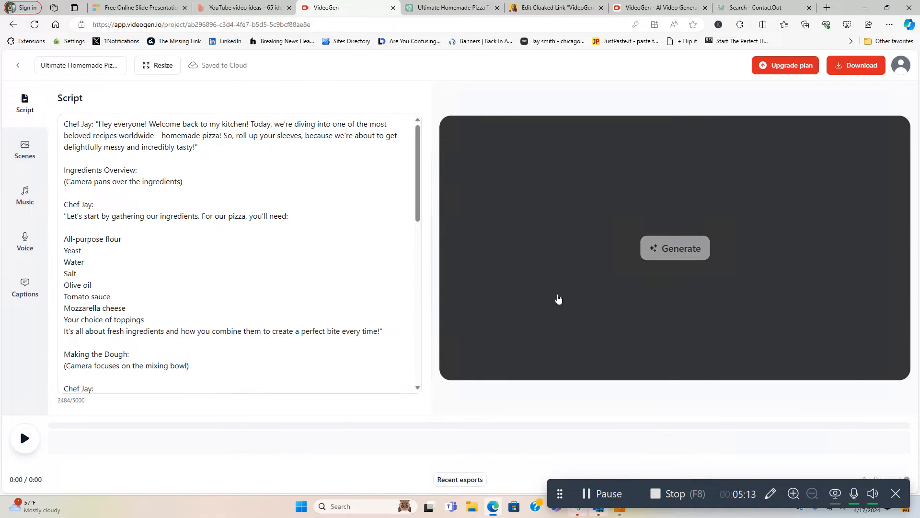
mouse_move(637, 322)
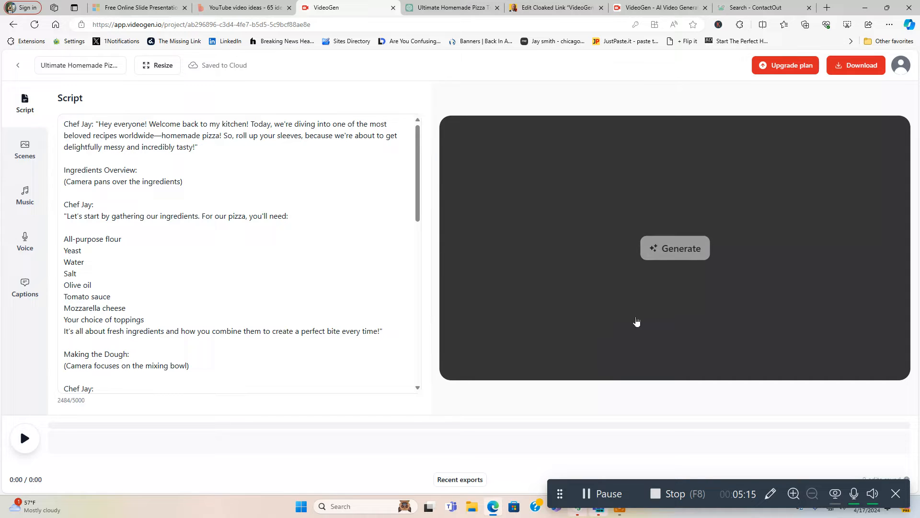
click(675, 248)
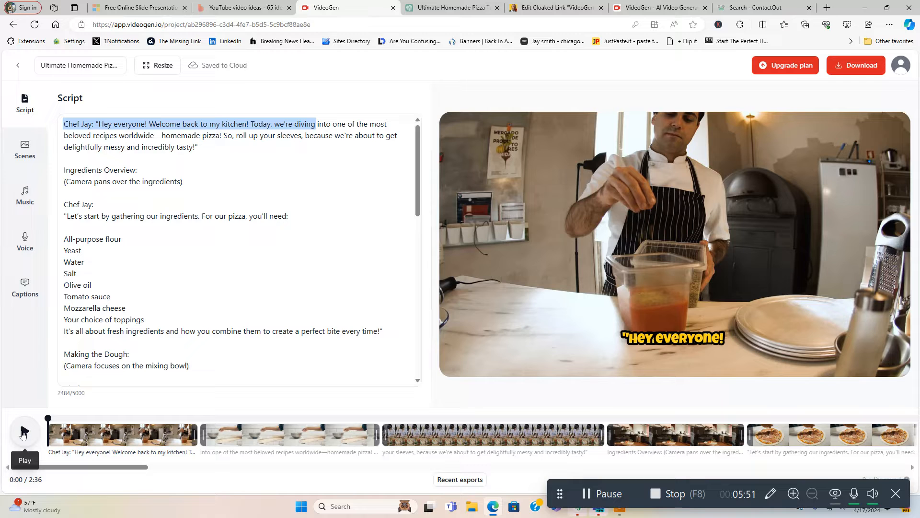
Play the generated pizza preview through its opening, pausing at 0:19 on the ingredients clip
click(25, 432)
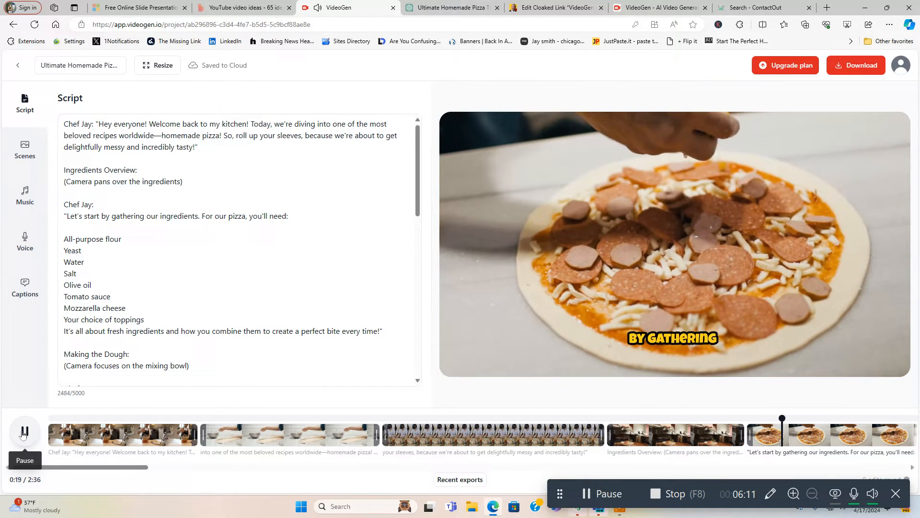
click(25, 430)
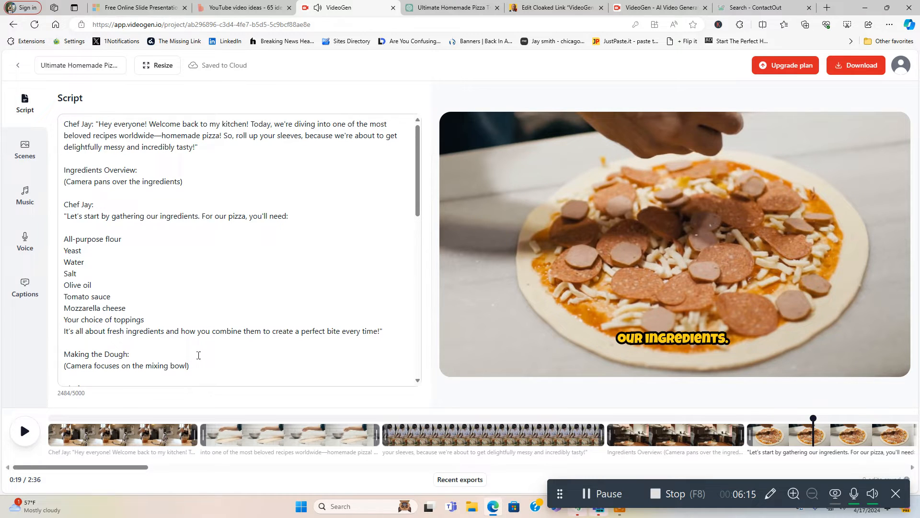
mouse_move(708, 298)
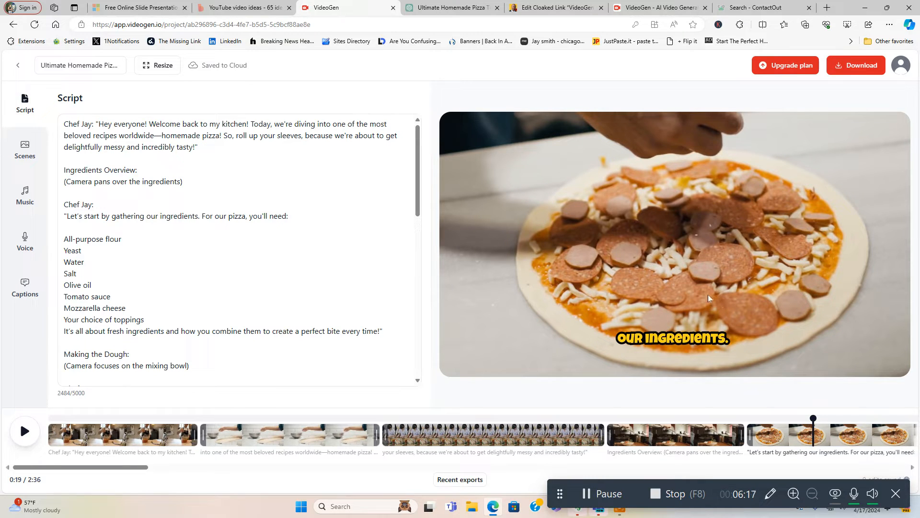
mouse_move(699, 311)
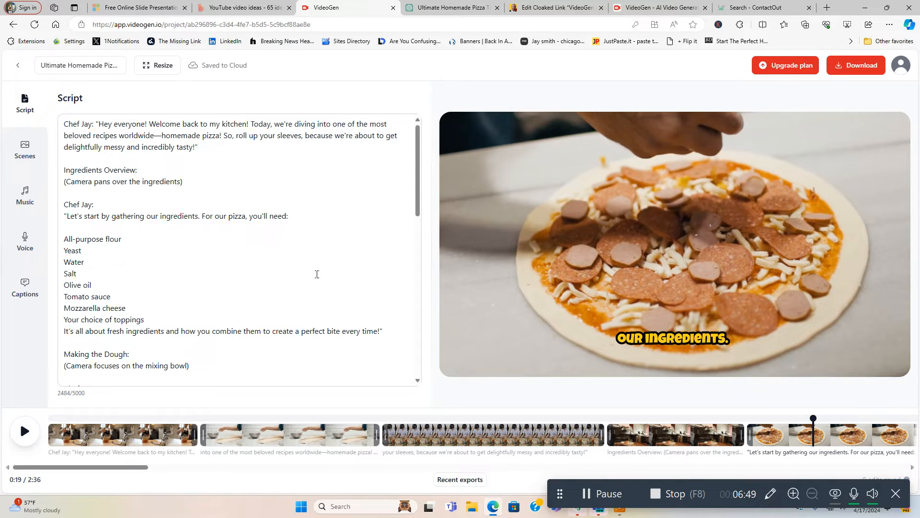
mouse_move(856, 65)
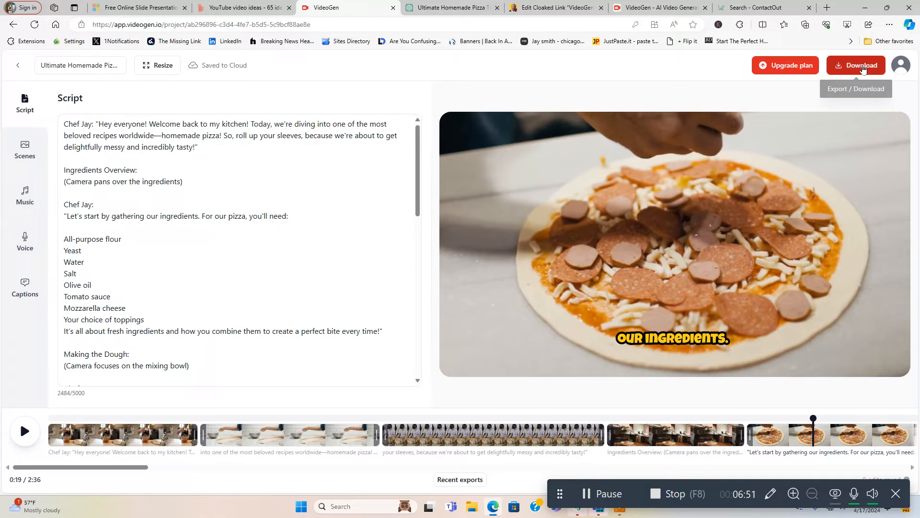
click(855, 65)
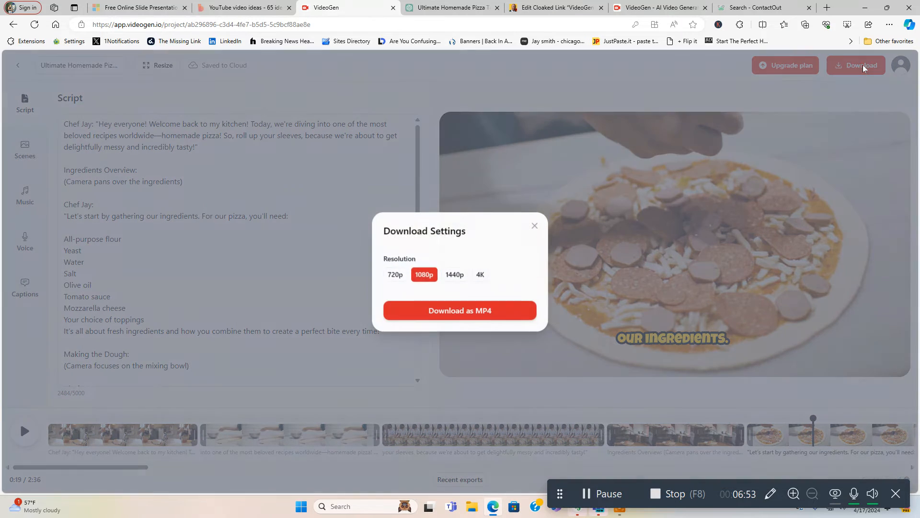
mouse_move(395, 275)
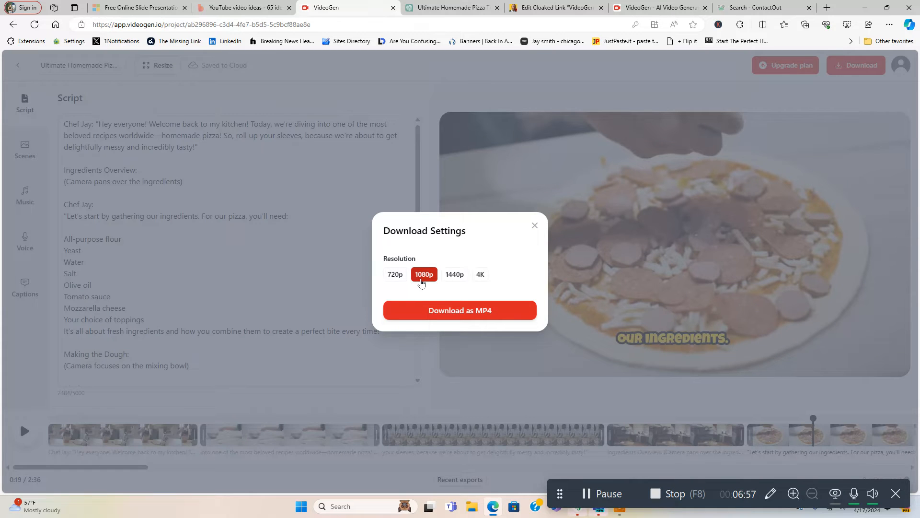
mouse_move(454, 277)
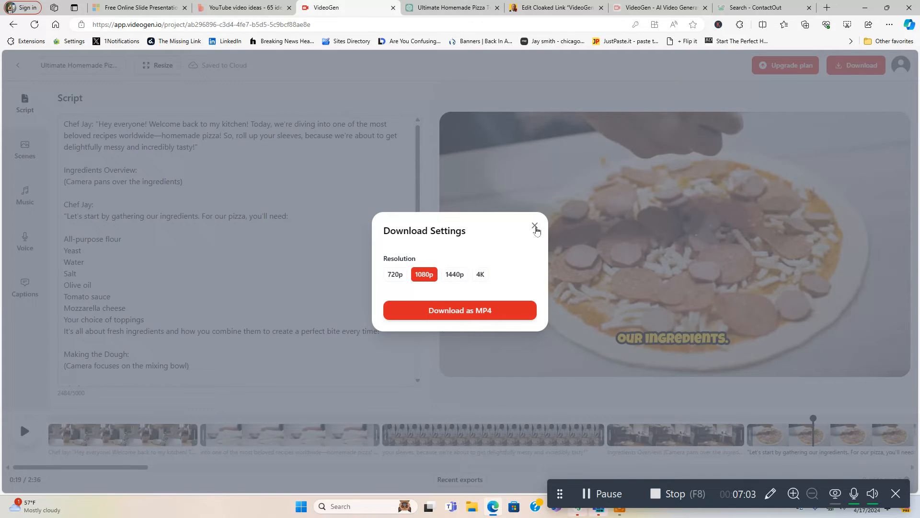
click(534, 226)
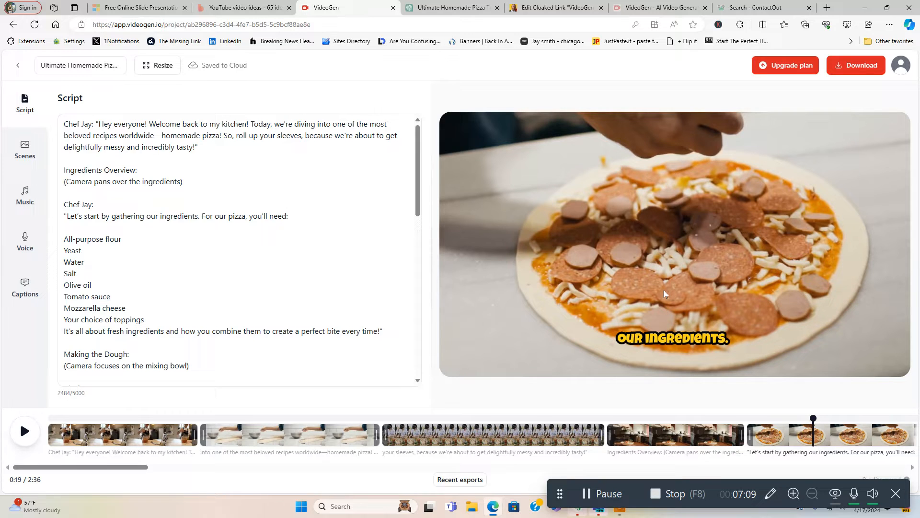
mouse_move(660, 310)
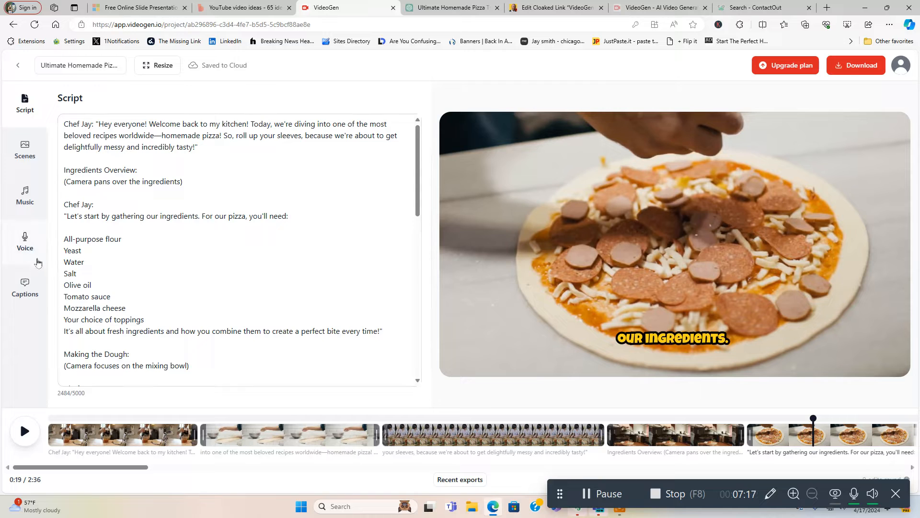
Revisit the captions, voice and scene pace panels, then return to the script view
click(25, 287)
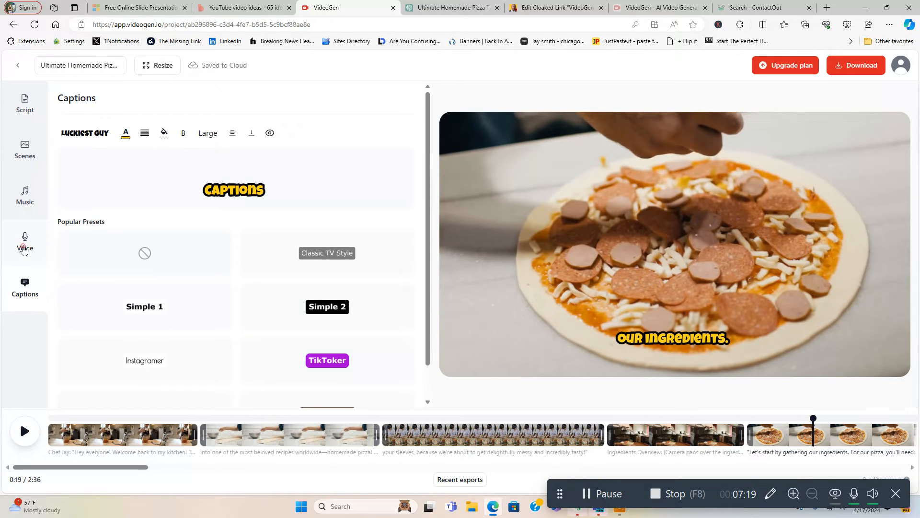
click(25, 241)
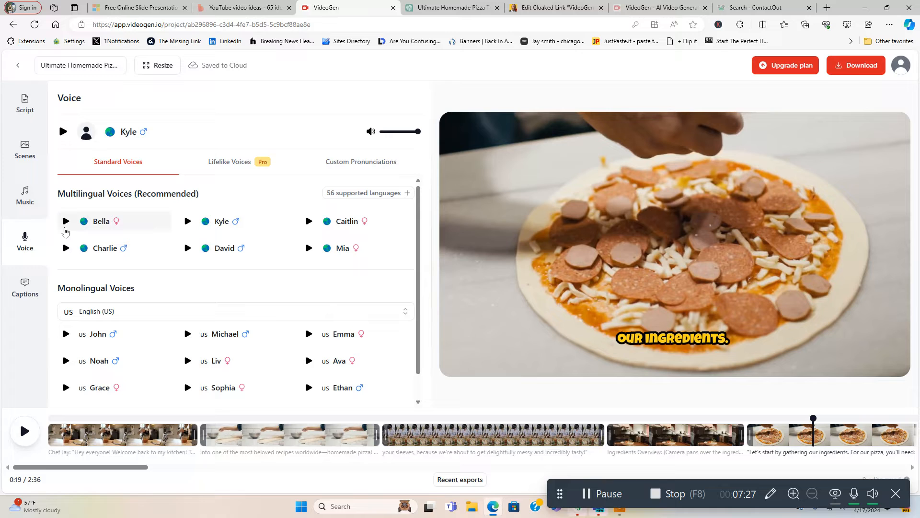
click(25, 148)
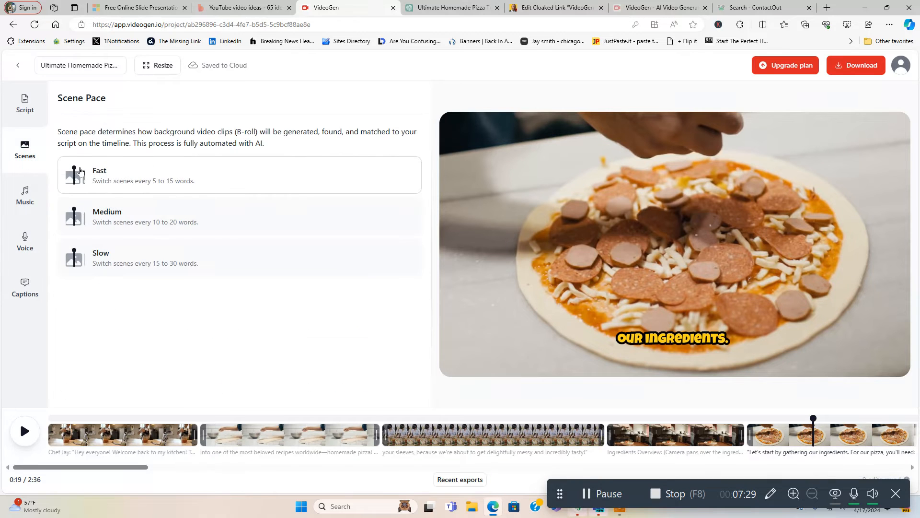
click(25, 103)
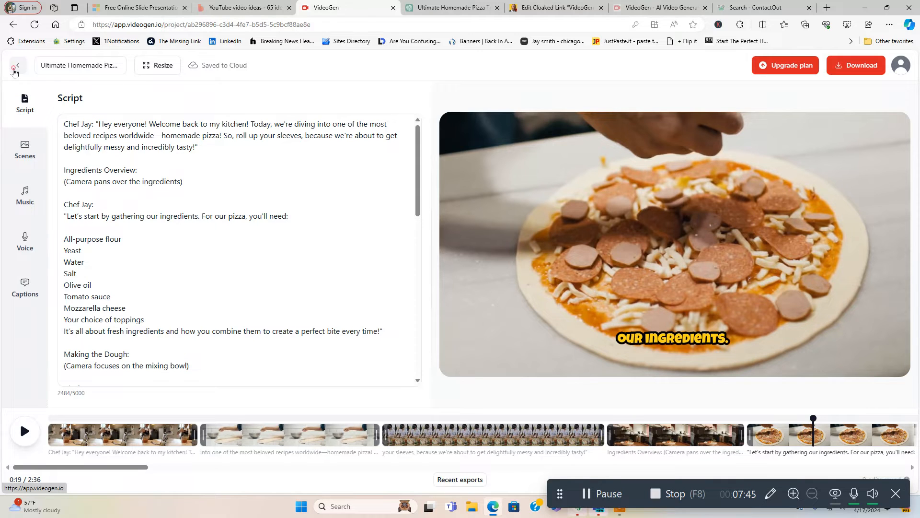
Leave the project for the video list and browse the AI Artist example images
click(17, 65)
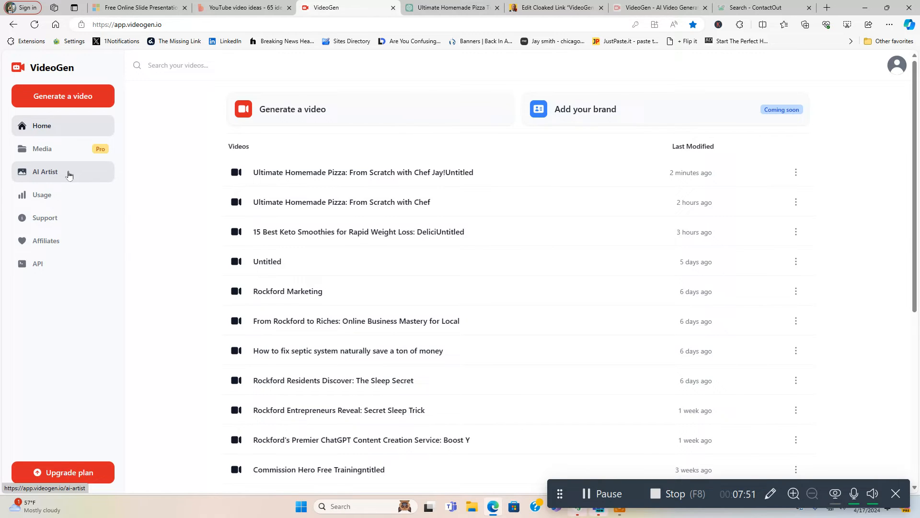
click(45, 171)
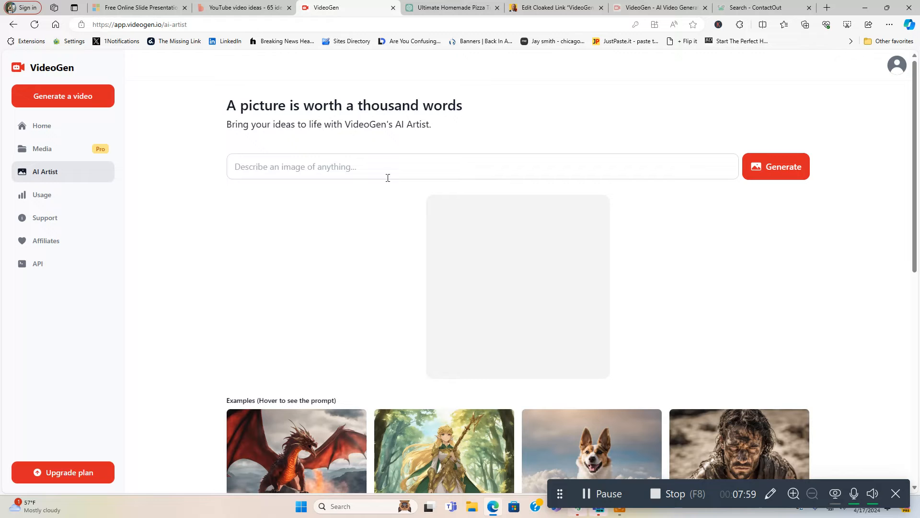
scroll(down, 3)
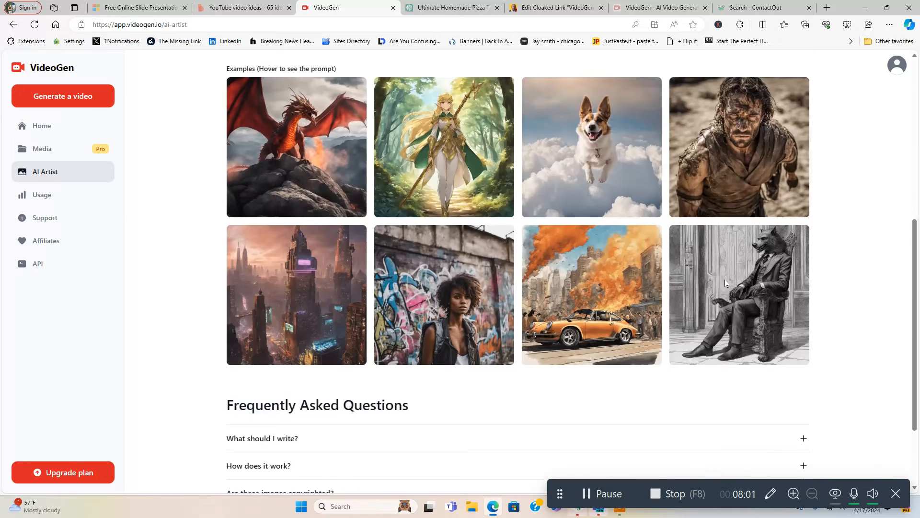
scroll(up, 3)
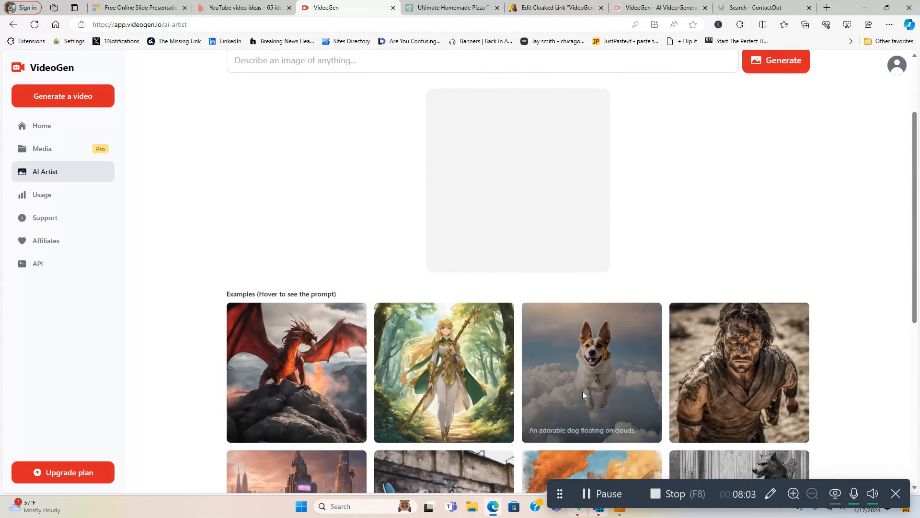
scroll(up, 3)
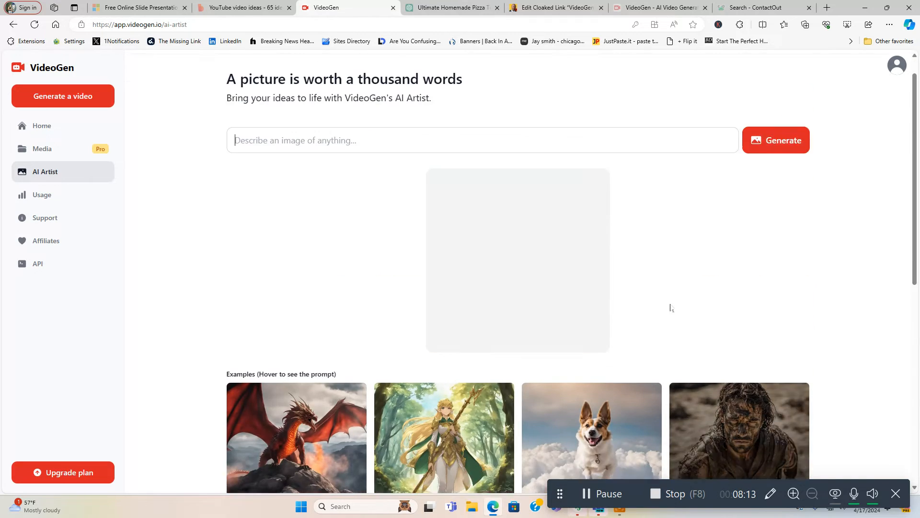
scroll(up, 3)
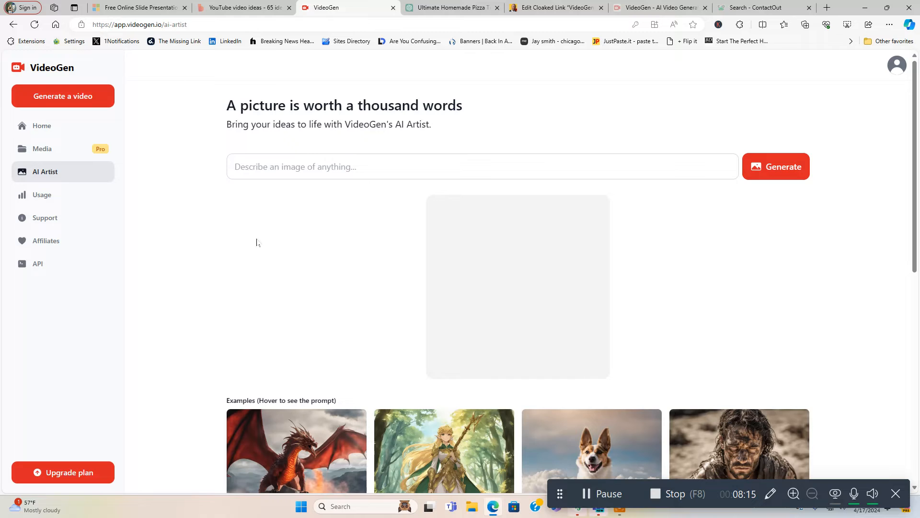
View the Usage page showing remaining text-to-speech and image credits
click(41, 194)
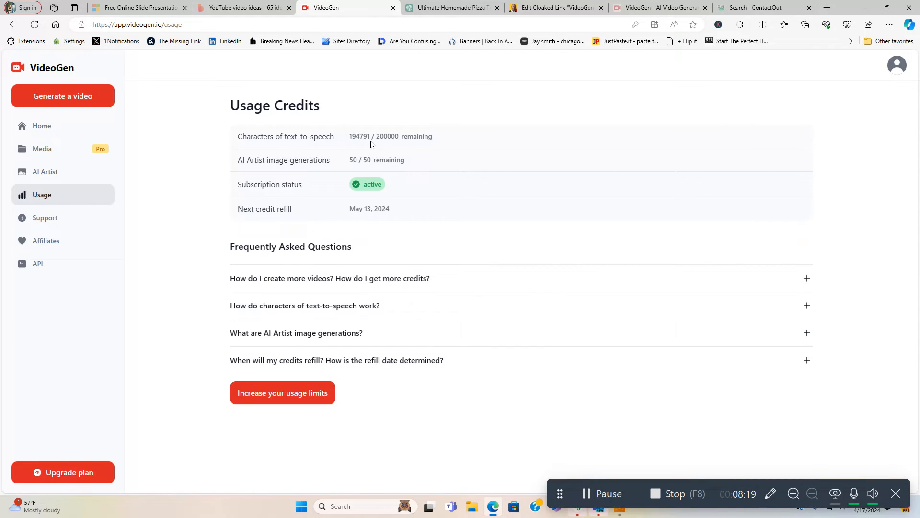
mouse_move(396, 140)
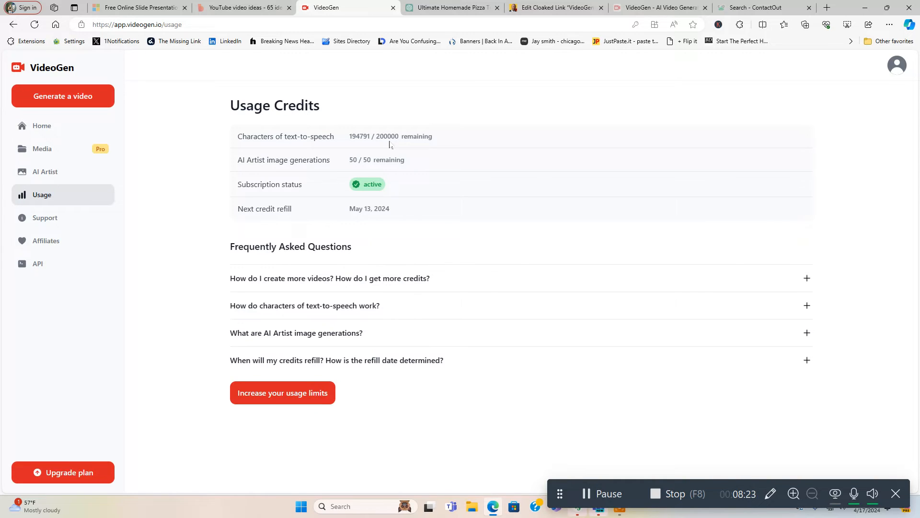
mouse_move(306, 171)
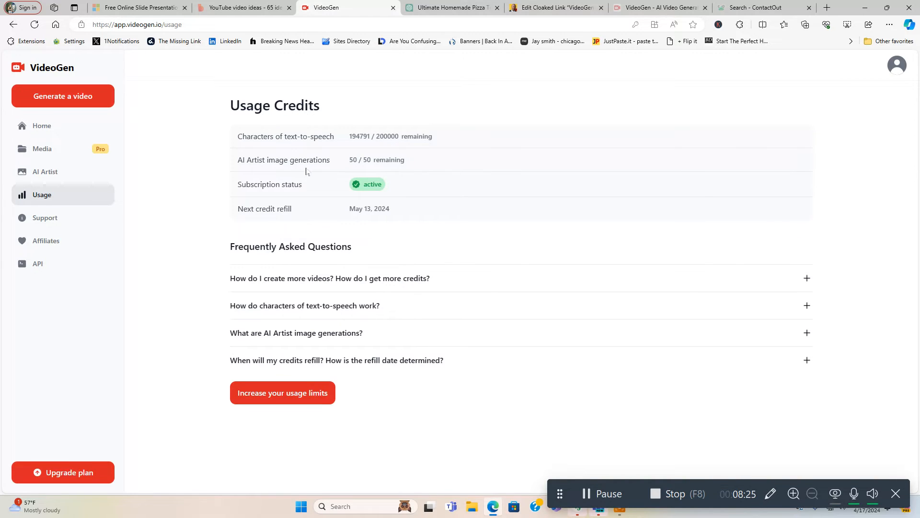
mouse_move(389, 197)
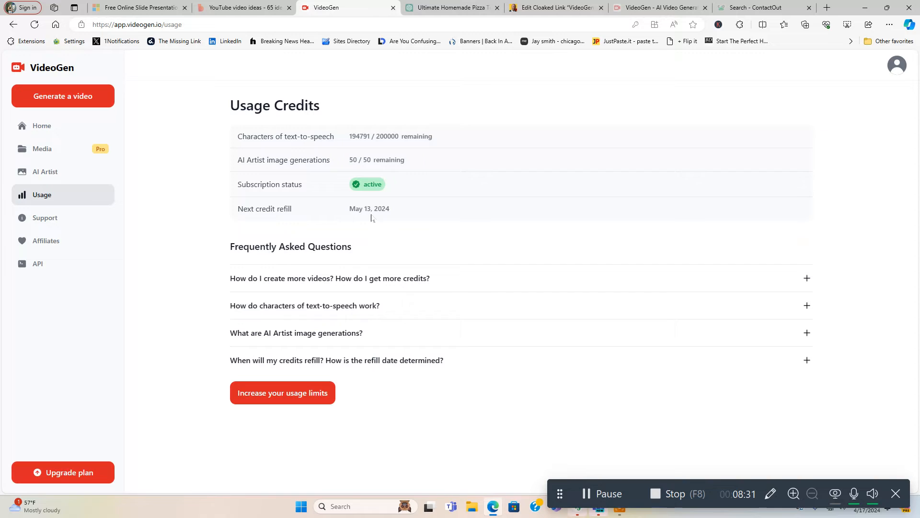
mouse_move(54, 179)
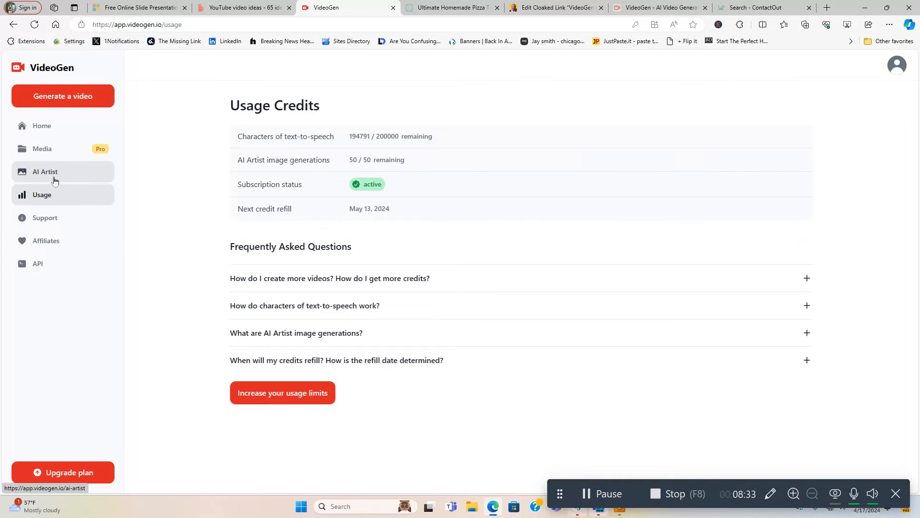
mouse_move(44, 149)
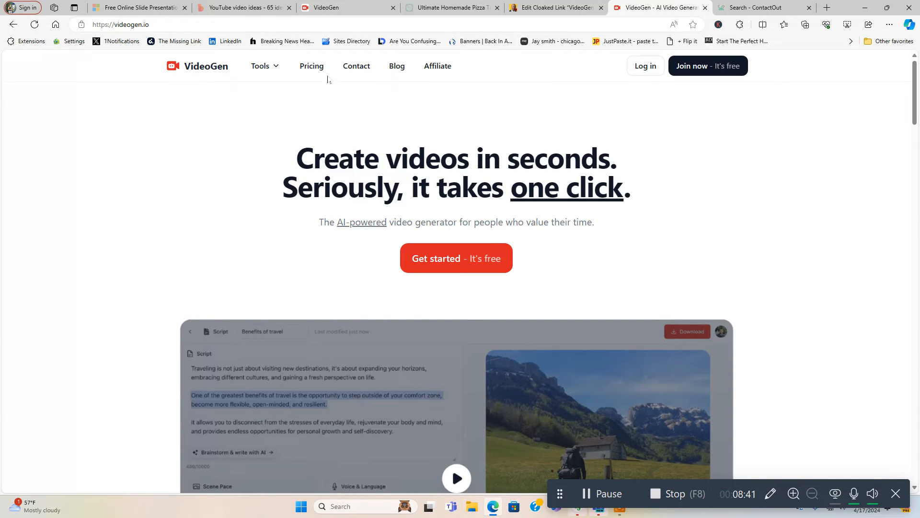
Compare Pro and Scale plans, toggling yearly ($19/$69) and monthly ($29/$99) billing, ending on monthly
click(312, 66)
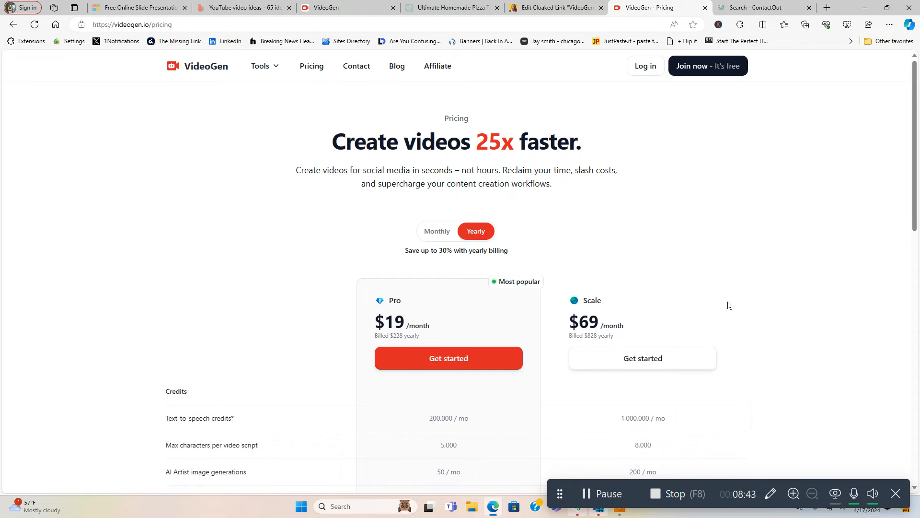
mouse_move(762, 342)
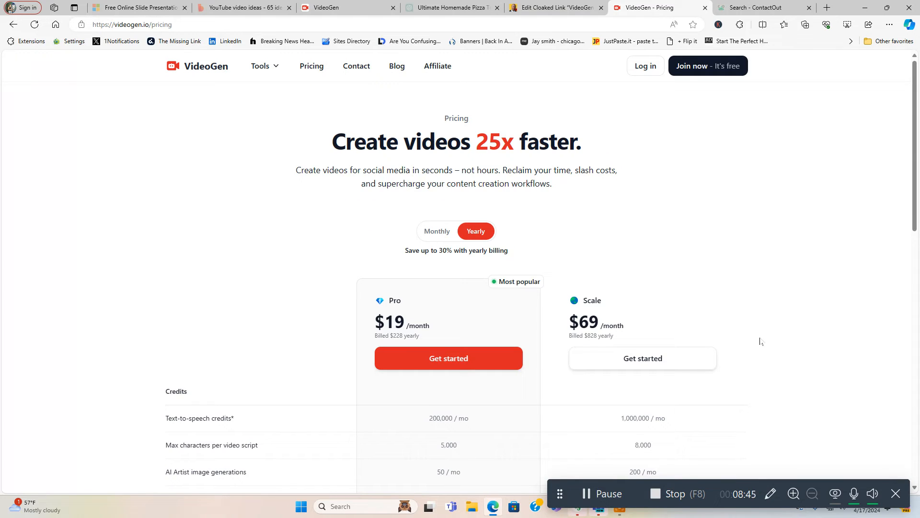
mouse_move(385, 296)
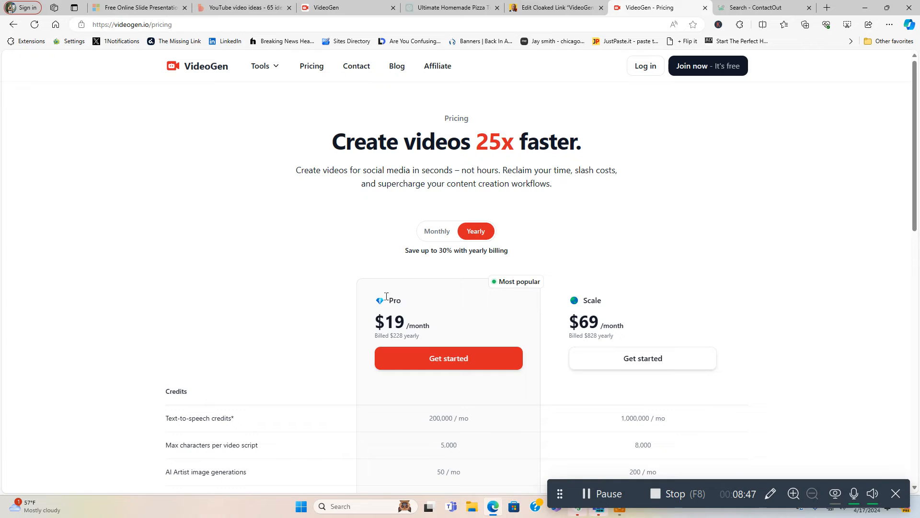
mouse_move(590, 329)
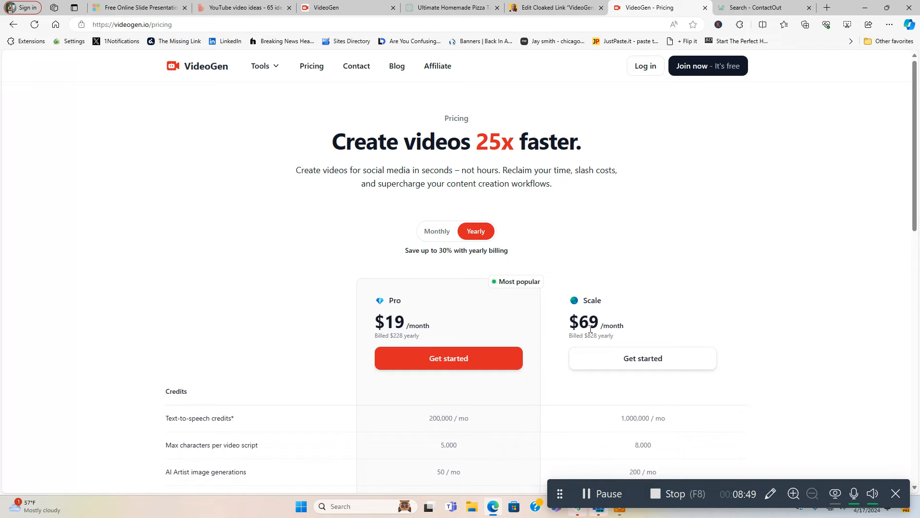
mouse_move(642, 358)
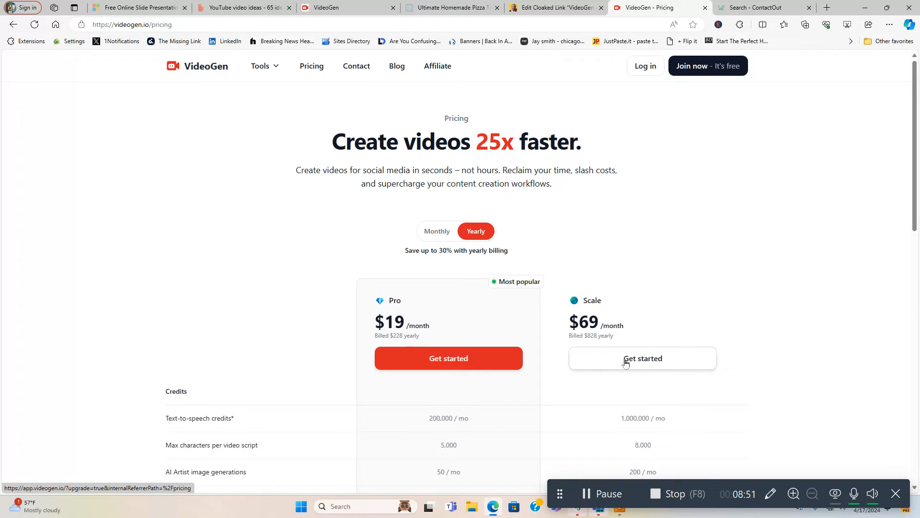
mouse_move(448, 277)
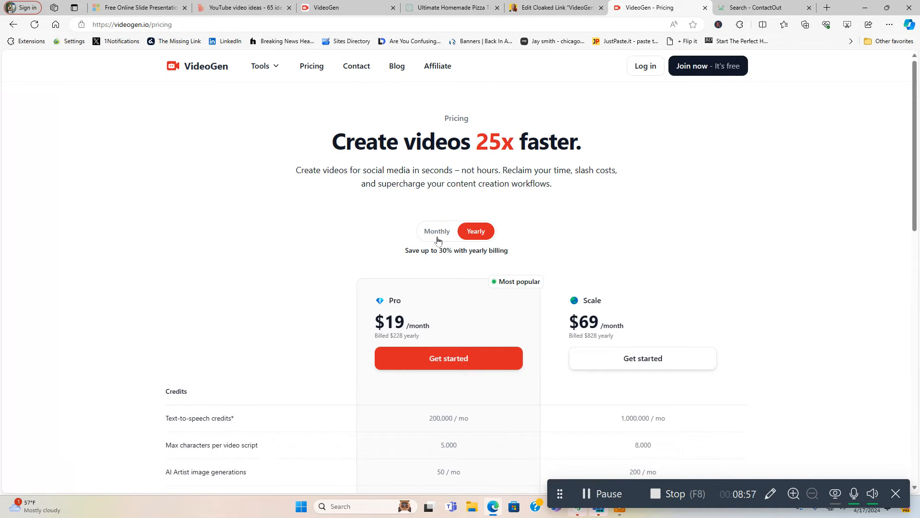
click(437, 231)
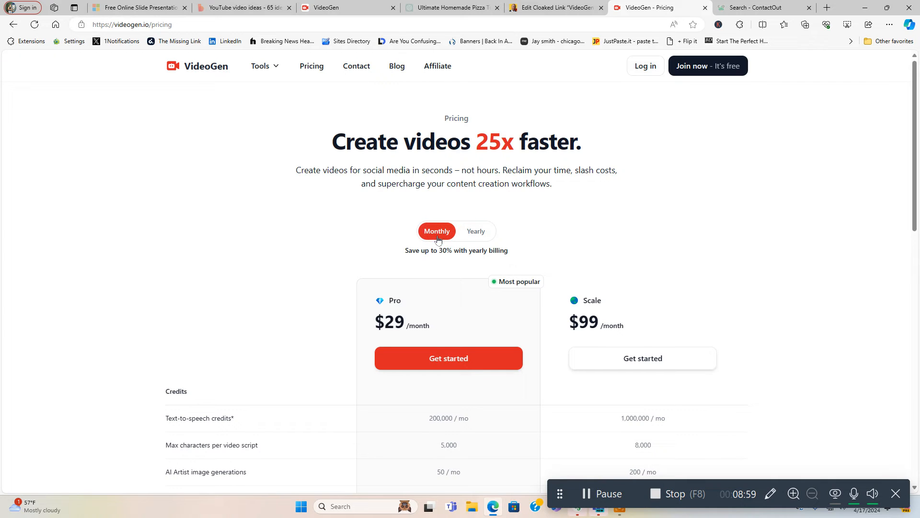
click(475, 231)
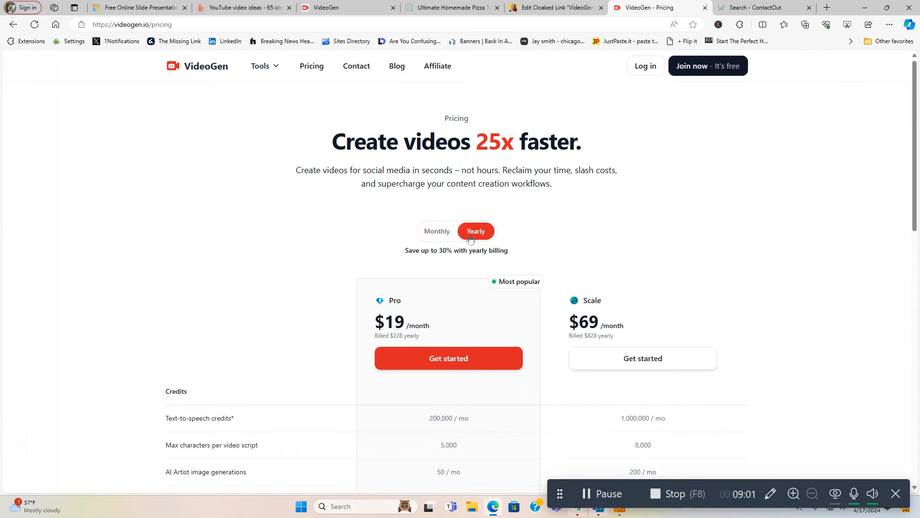
click(437, 231)
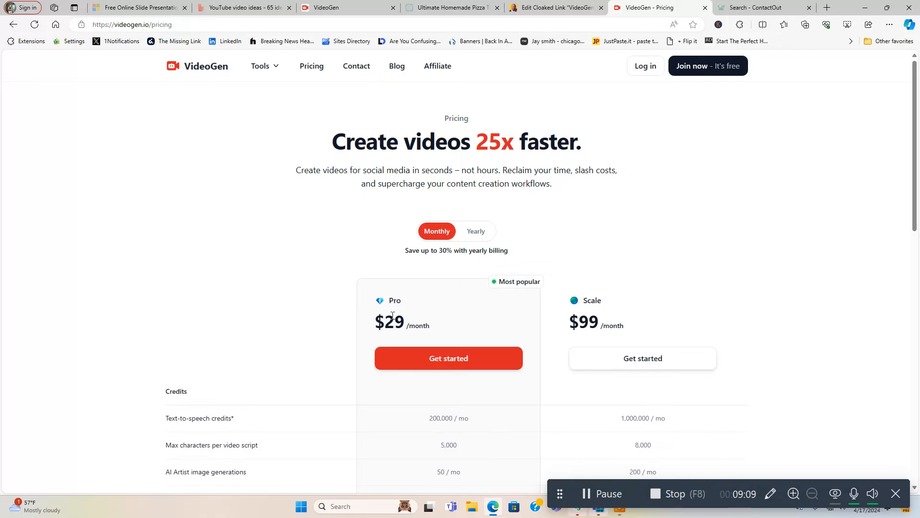
mouse_move(476, 237)
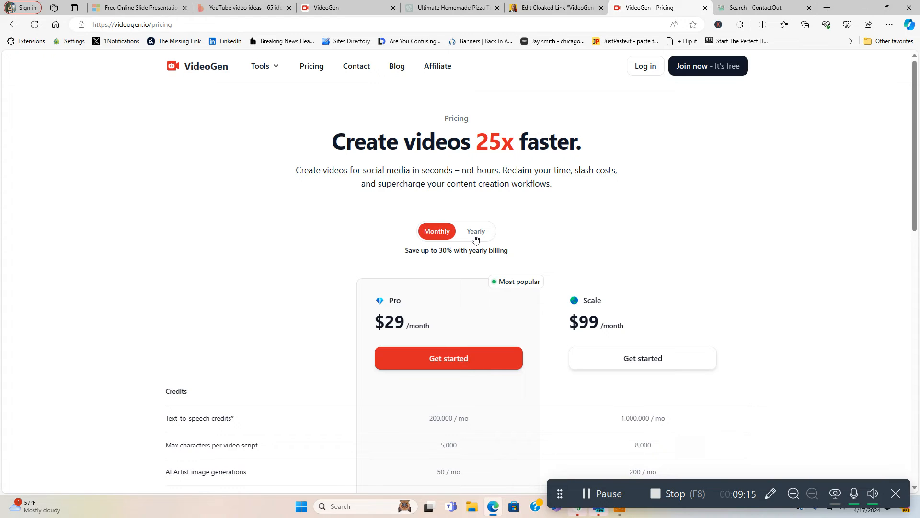
click(476, 231)
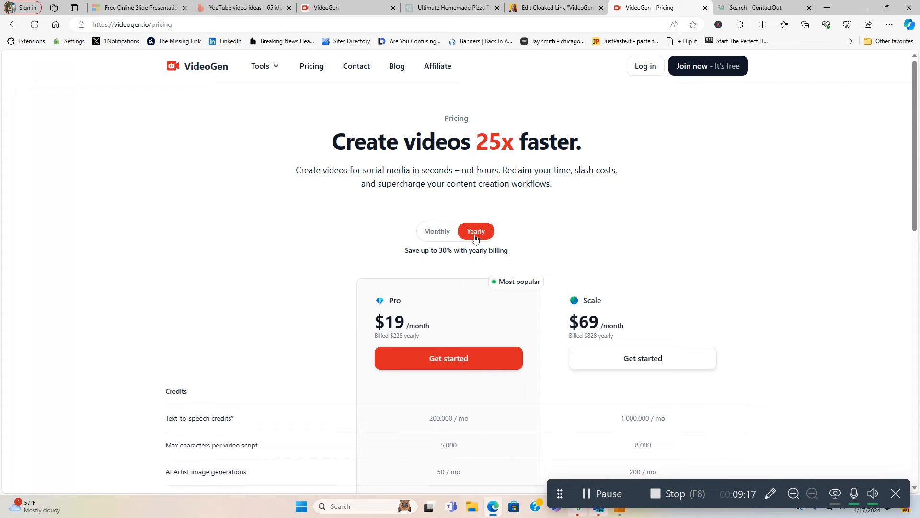
mouse_move(419, 323)
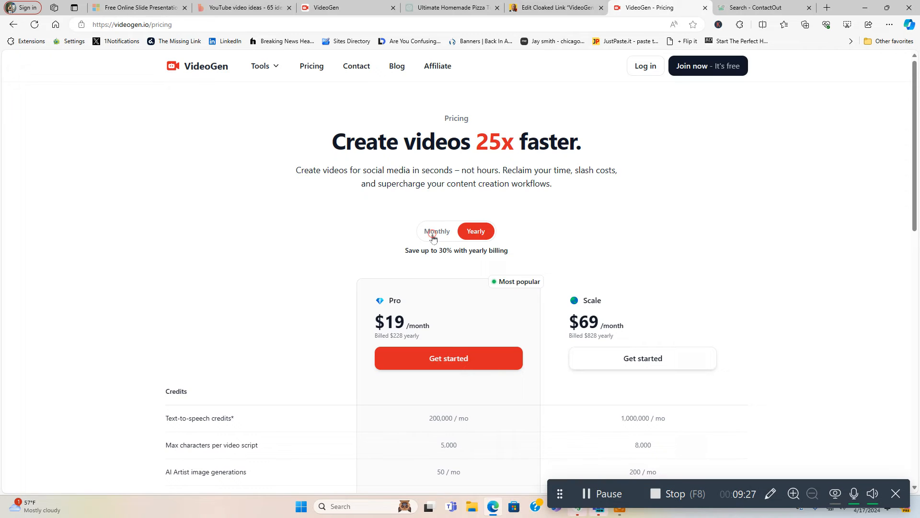
click(437, 231)
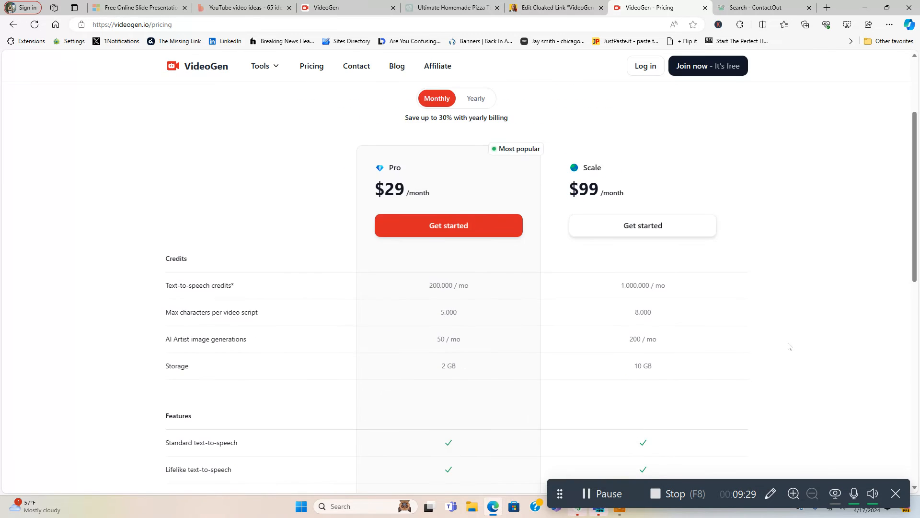
Switch to yearly billing (Pro $19, Scale $69) and review the plan comparison table
scroll(down, 3)
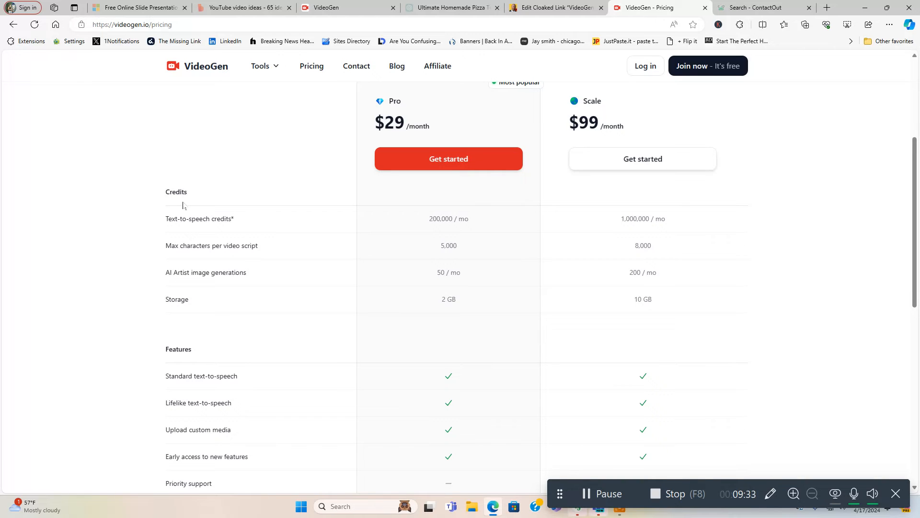
scroll(up, 3)
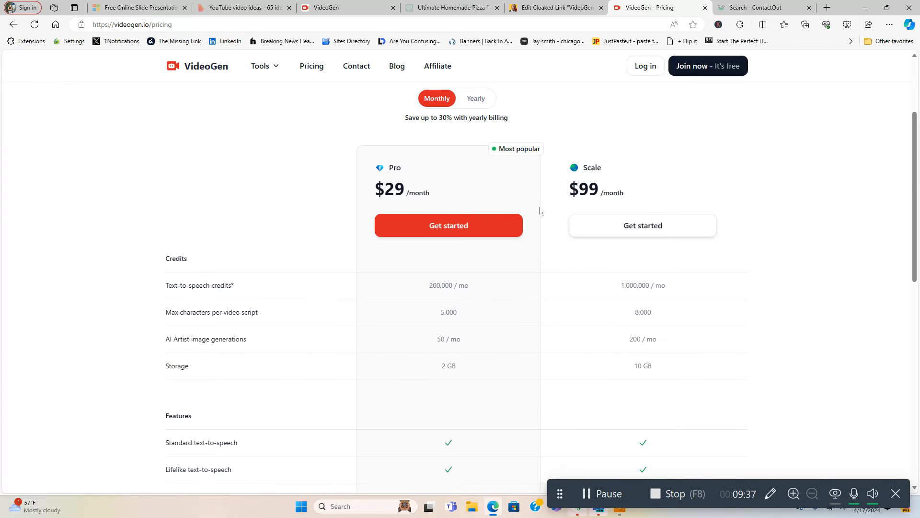
mouse_move(263, 299)
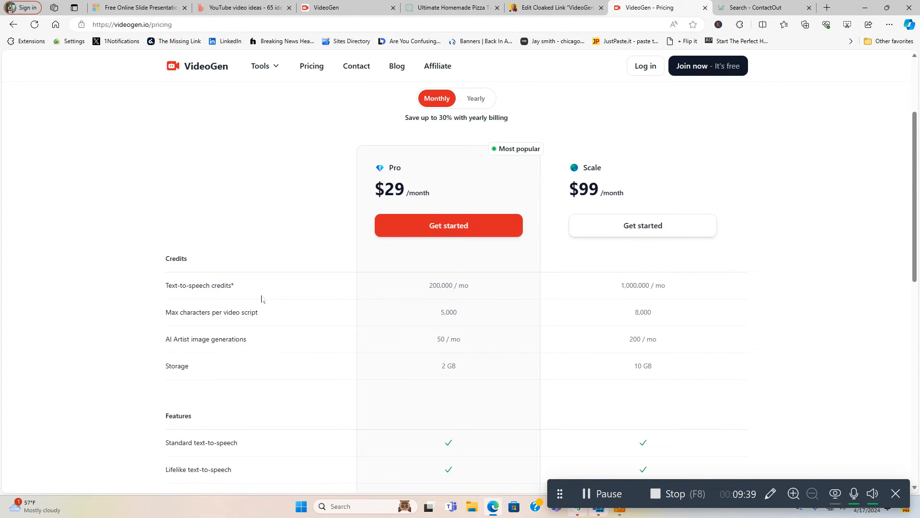
mouse_move(313, 328)
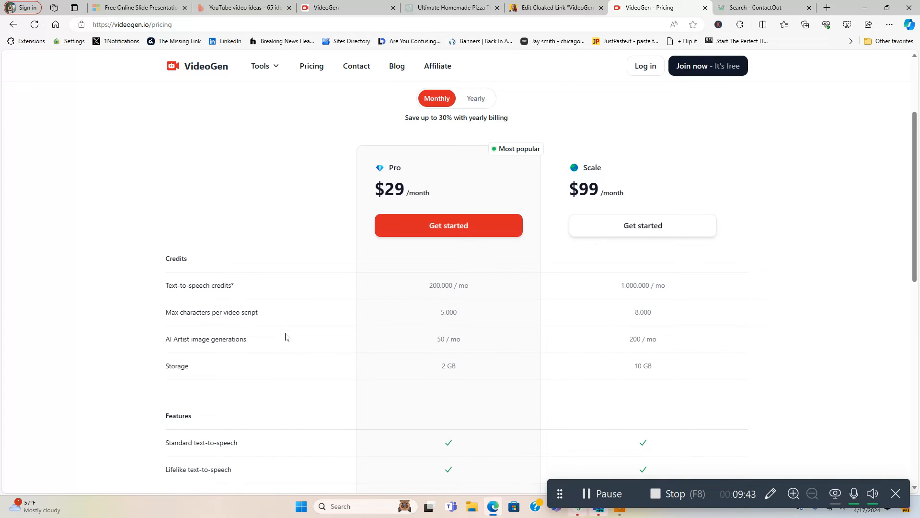
mouse_move(615, 195)
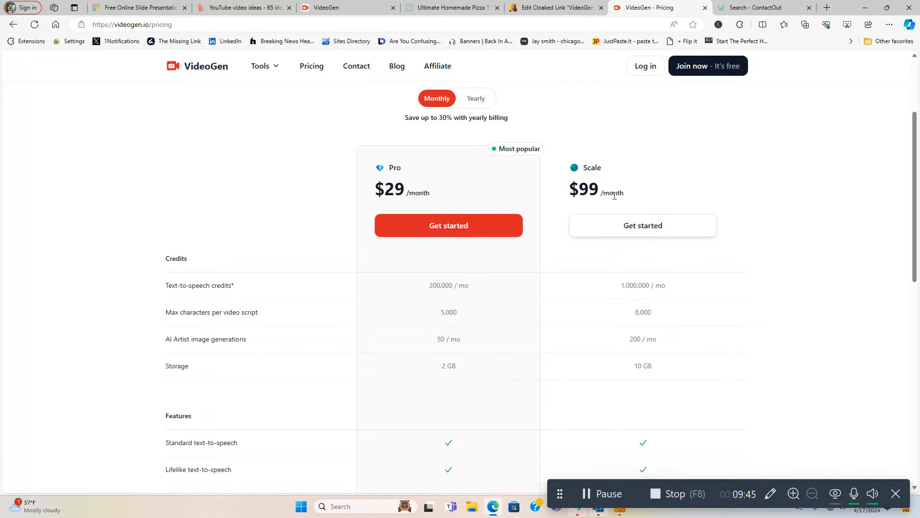
click(476, 97)
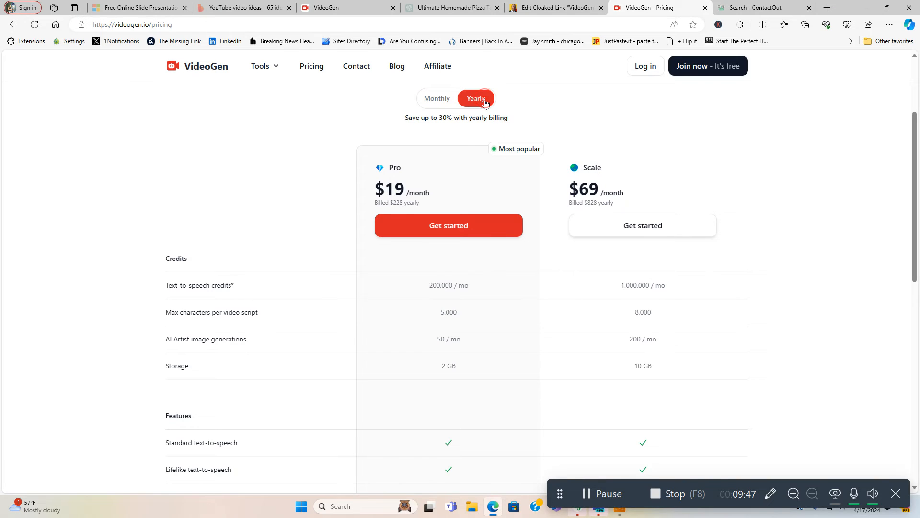
mouse_move(766, 364)
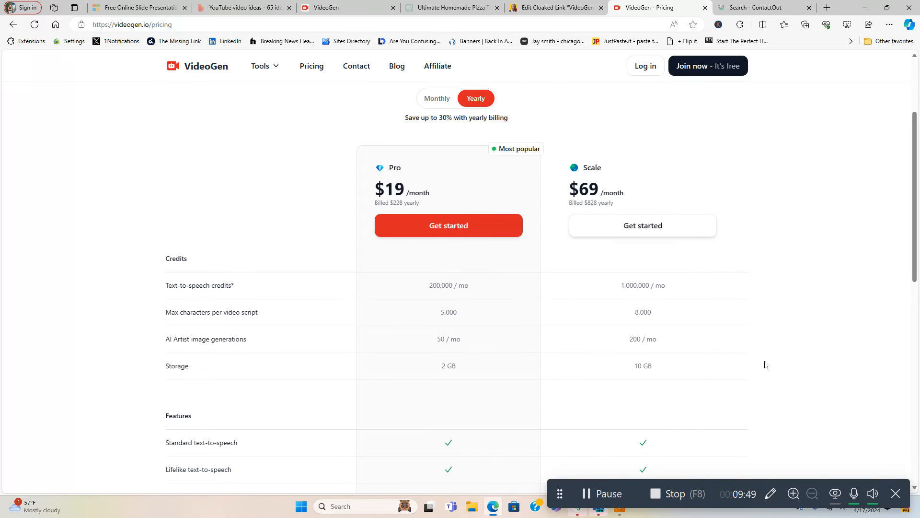
scroll(down, 3)
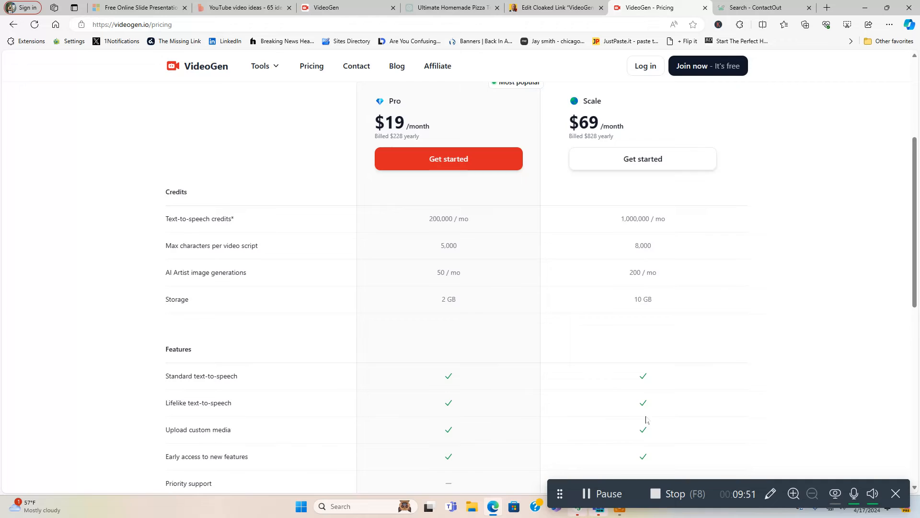
scroll(down, 3)
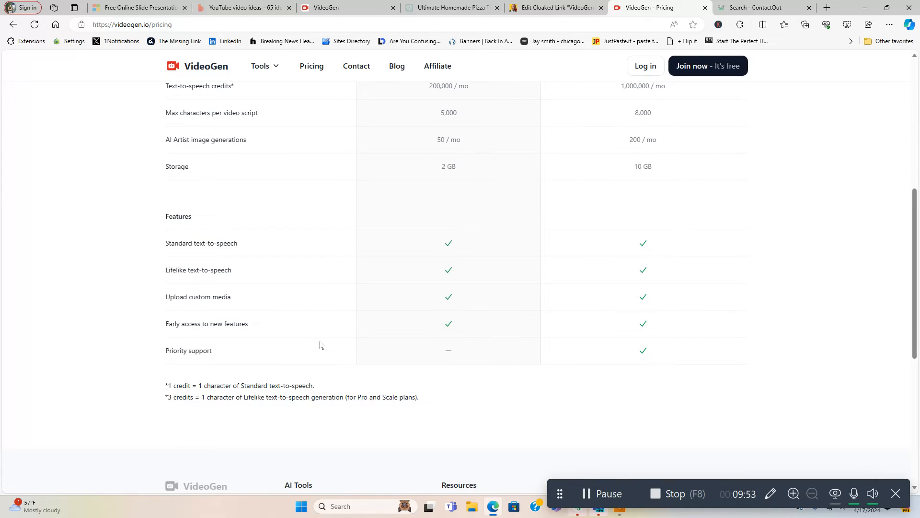
scroll(up, 3)
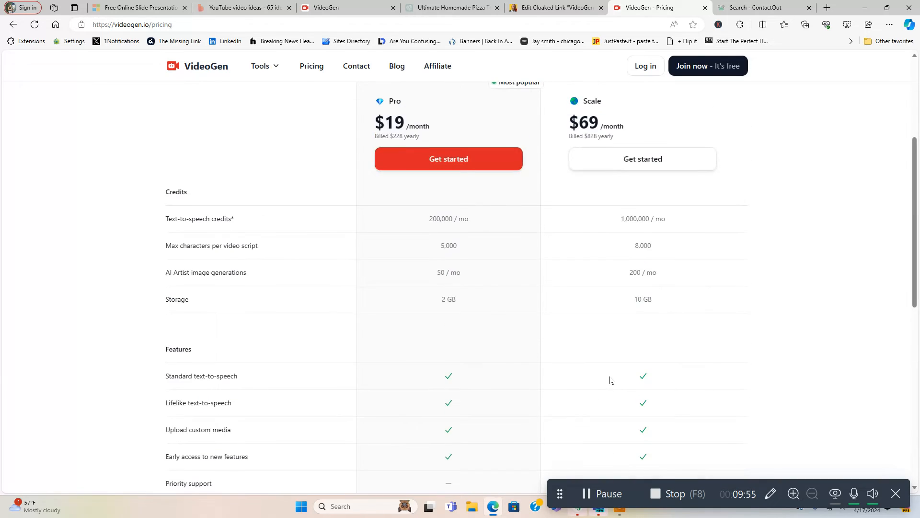
scroll(up, 3)
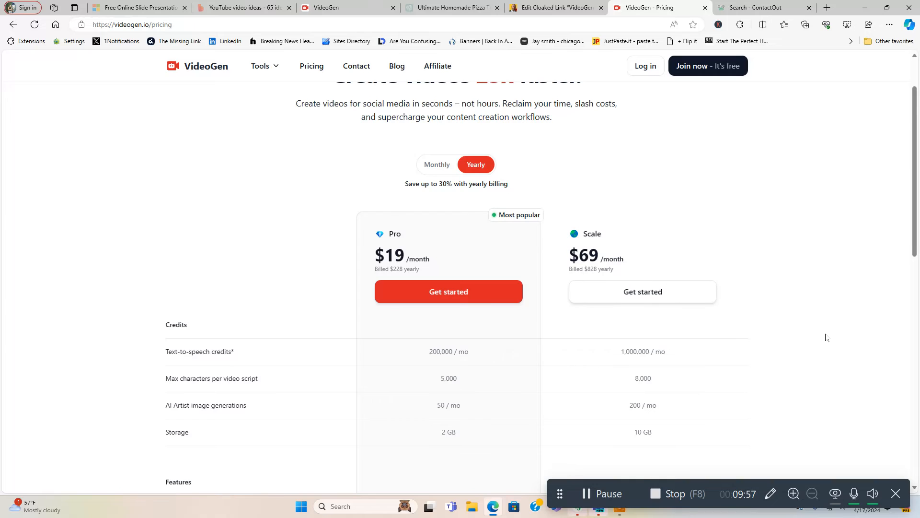
scroll(down, 3)
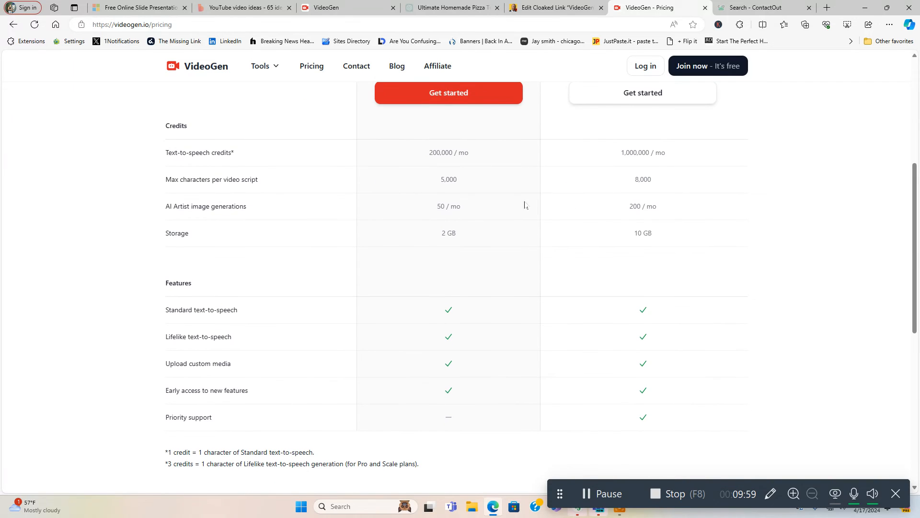
mouse_move(508, 175)
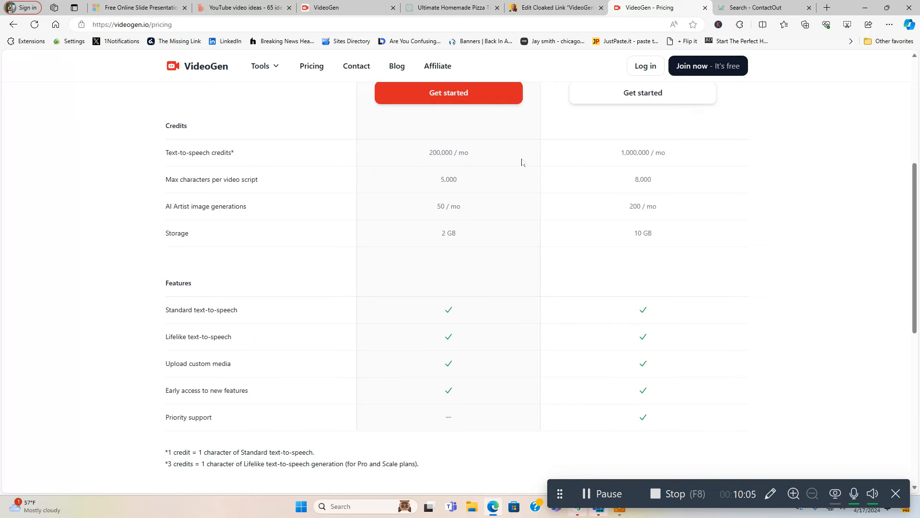
mouse_move(640, 149)
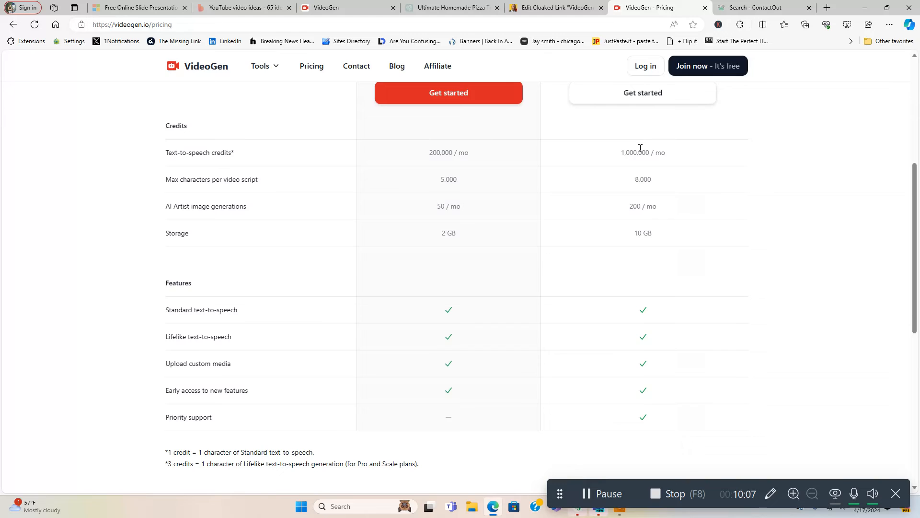
mouse_move(420, 203)
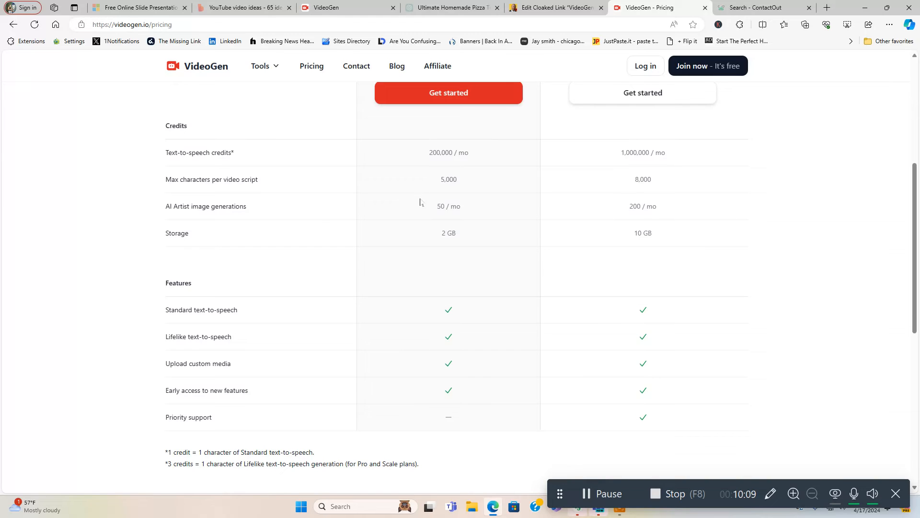
mouse_move(649, 181)
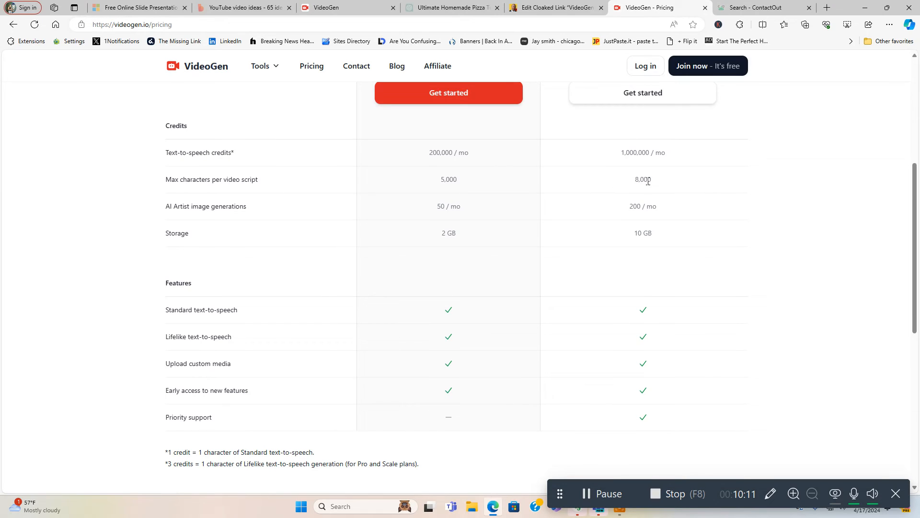
mouse_move(472, 190)
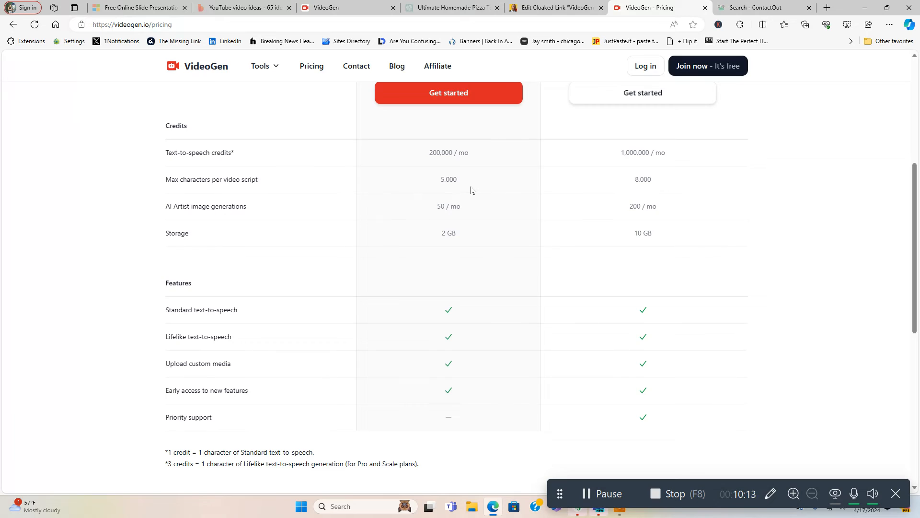
mouse_move(591, 218)
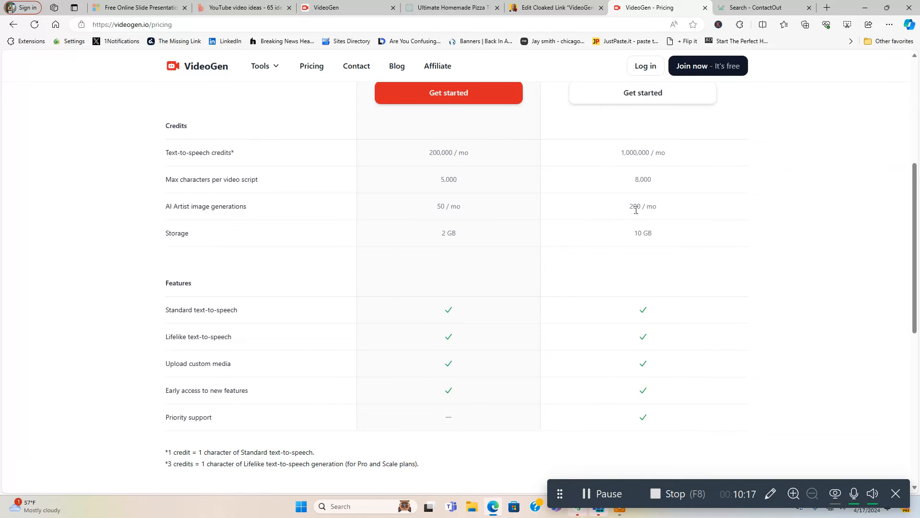
mouse_move(483, 239)
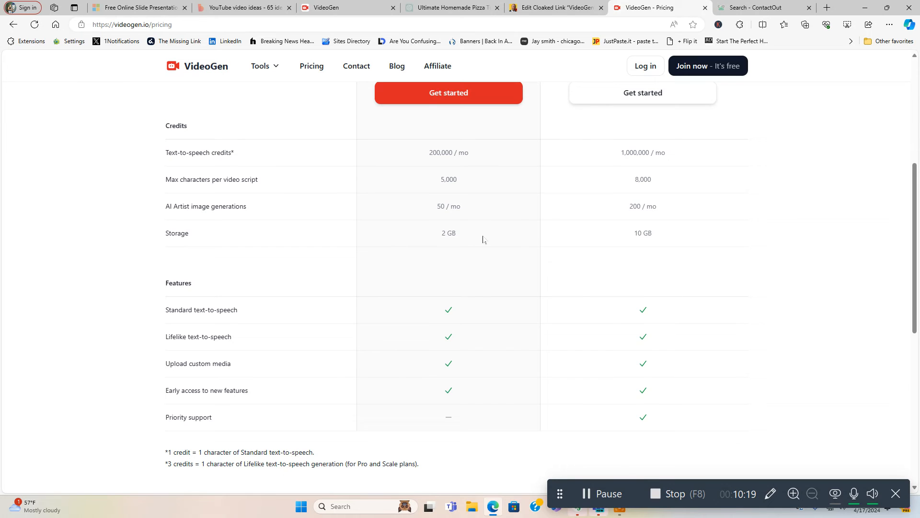
scroll(up, 3)
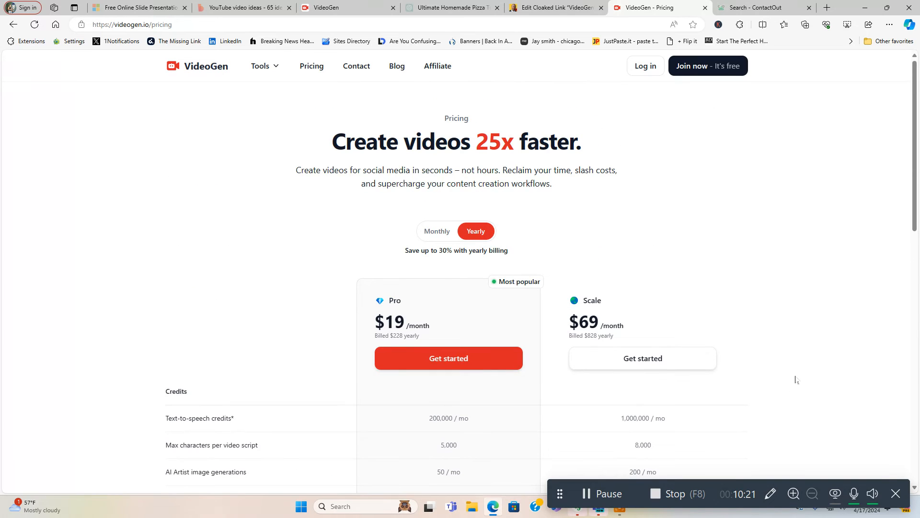
mouse_move(789, 376)
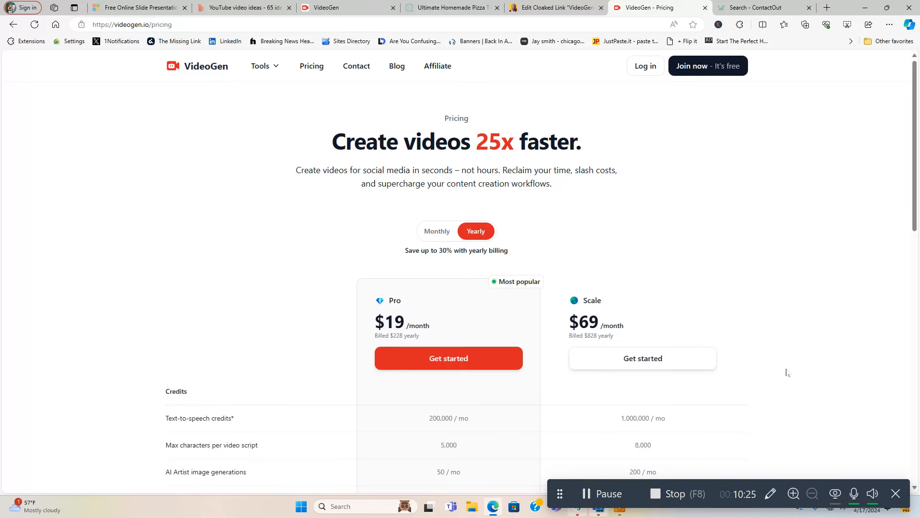
mouse_move(394, 309)
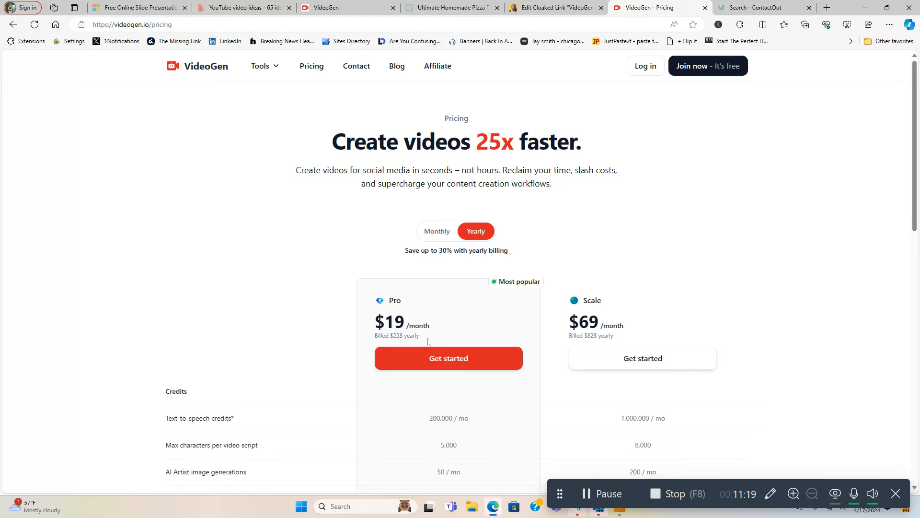
mouse_move(605, 231)
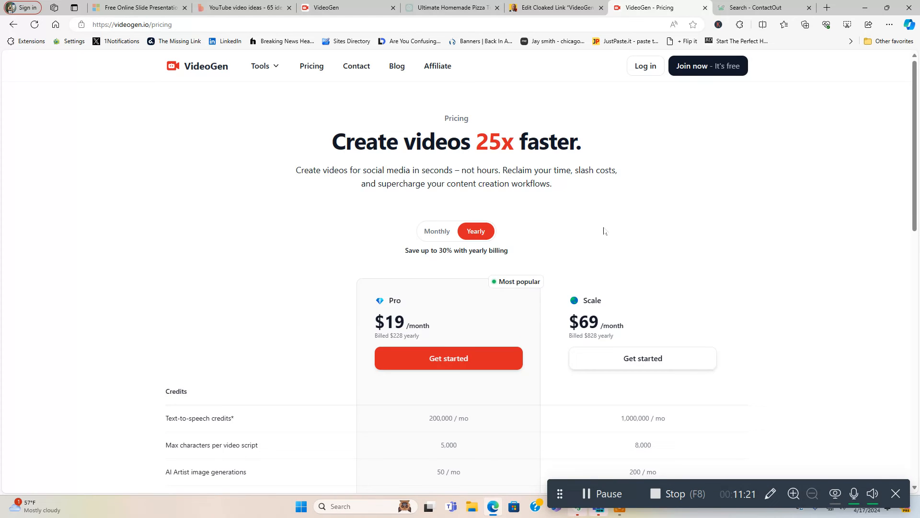
mouse_move(617, 168)
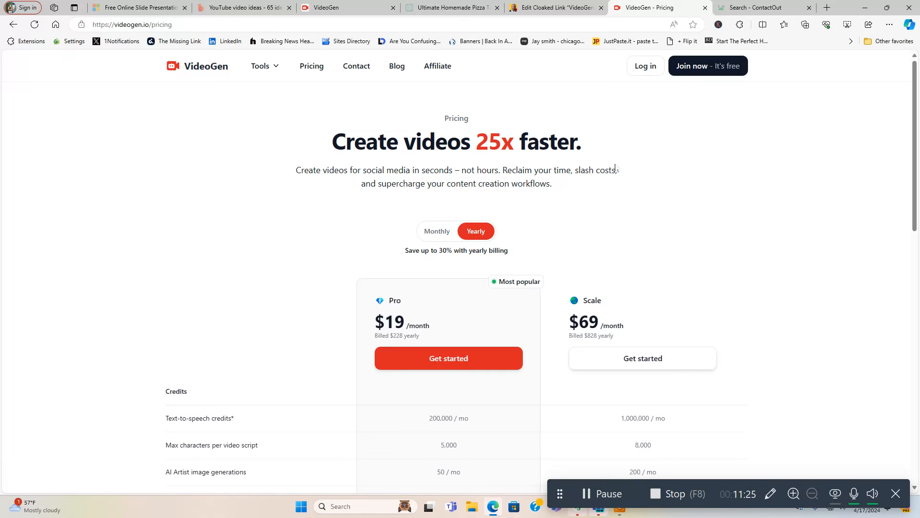
mouse_move(481, 66)
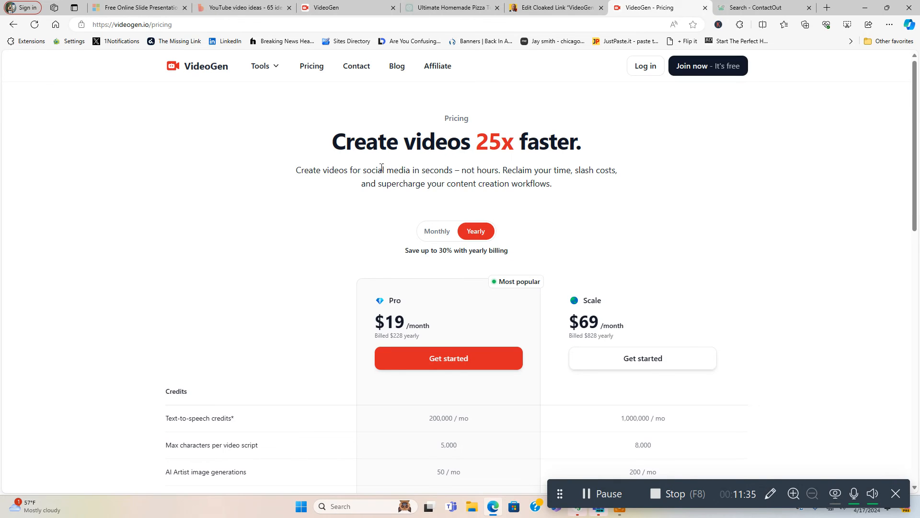
mouse_move(697, 95)
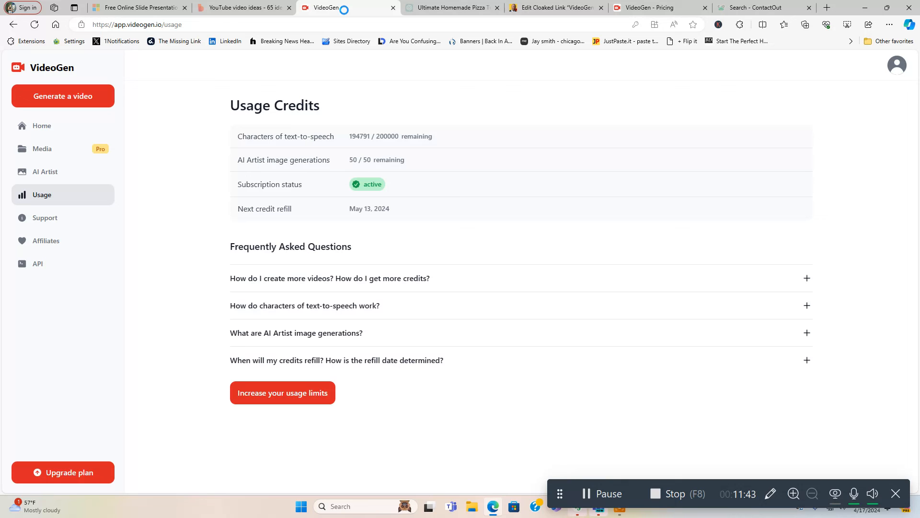
mouse_move(51, 130)
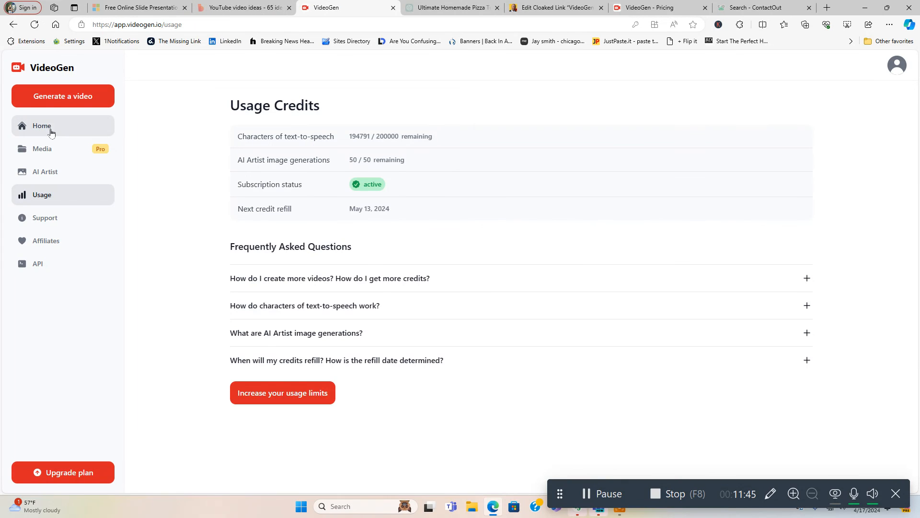
Return to the saved videos list and open the '15 Best Keto Smoothies' project
click(41, 126)
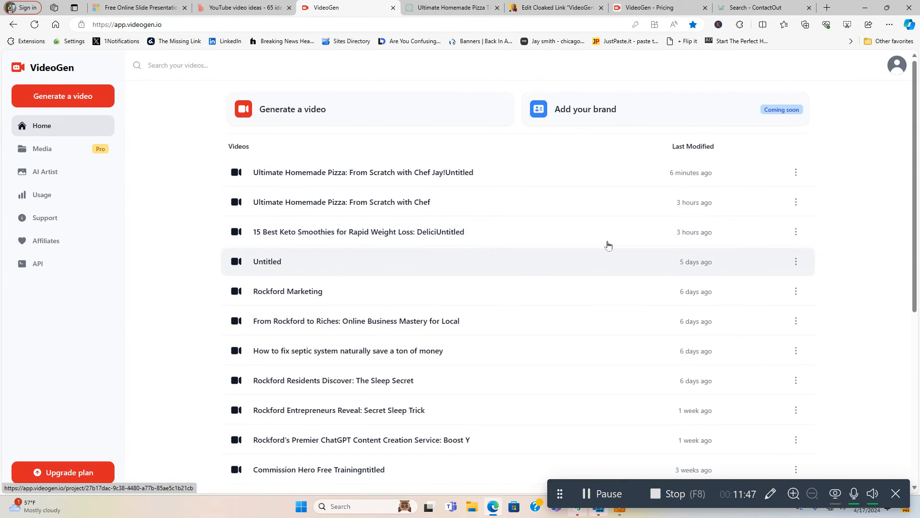
click(358, 231)
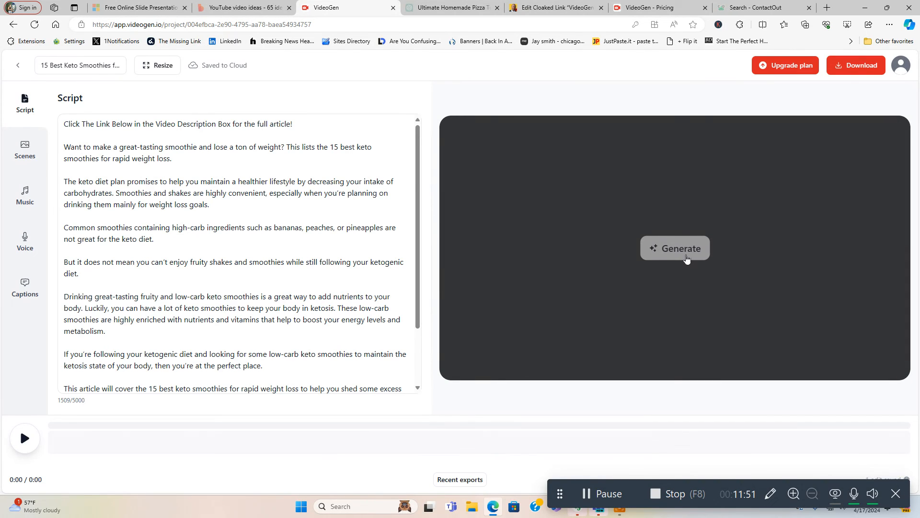
Generate the keto smoothie video from its script, producing the 1:35 scene timeline
click(675, 247)
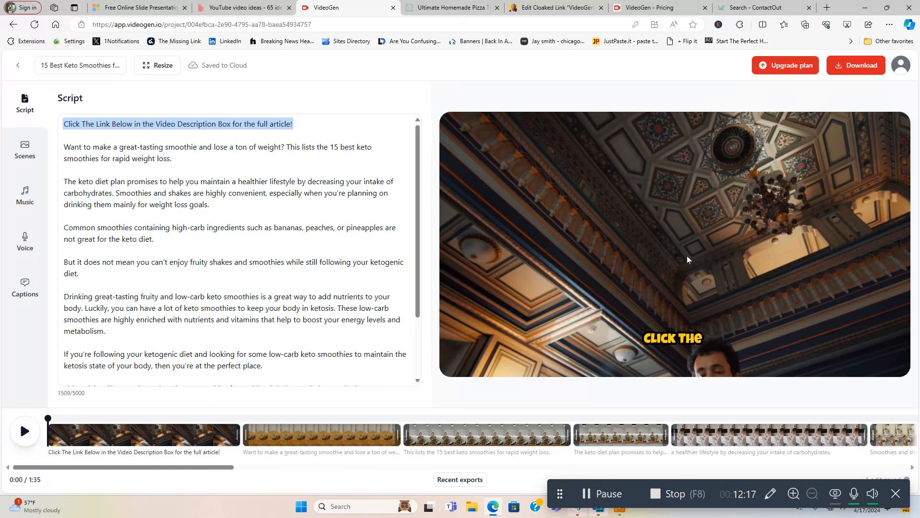
mouse_move(592, 293)
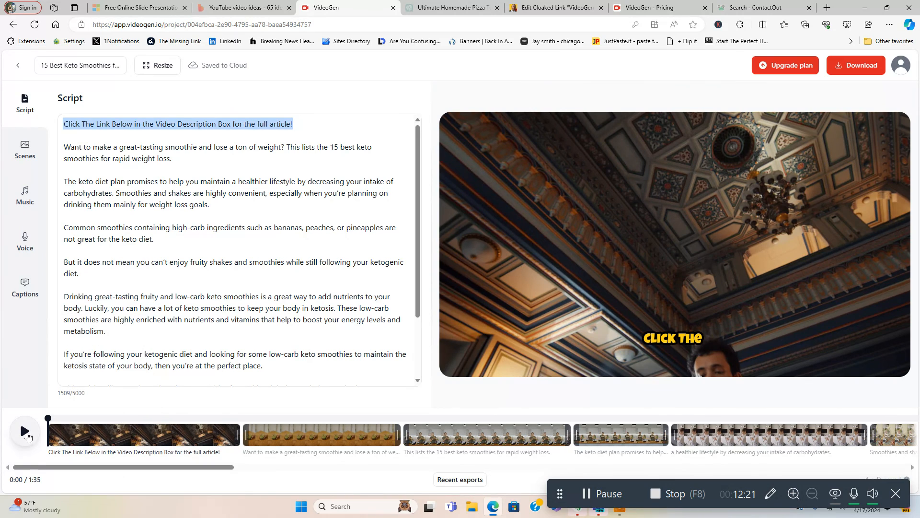
mouse_move(25, 431)
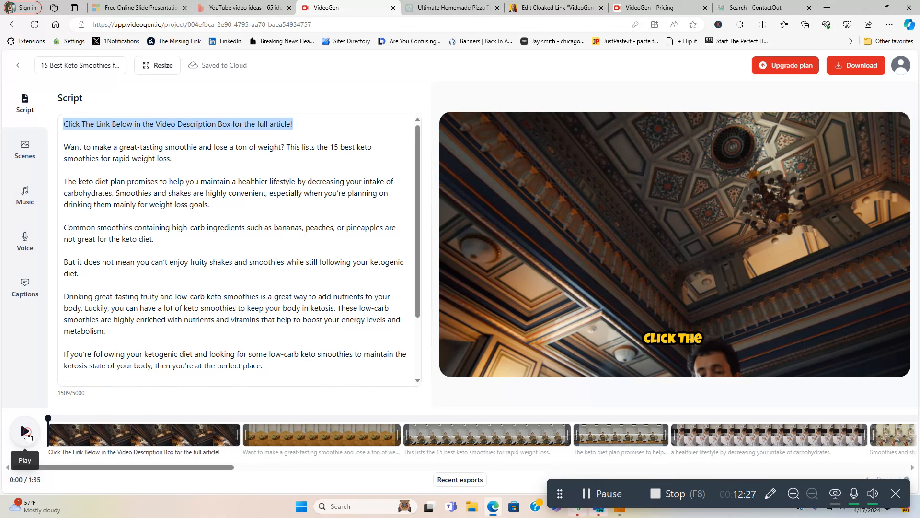
Play the generated preview and bring up the context actions for Scene 1
click(25, 431)
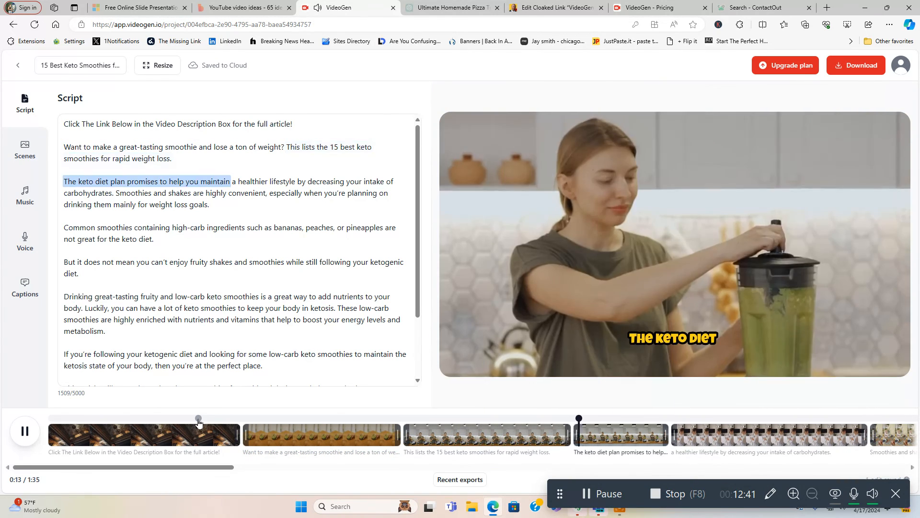
right_click(143, 435)
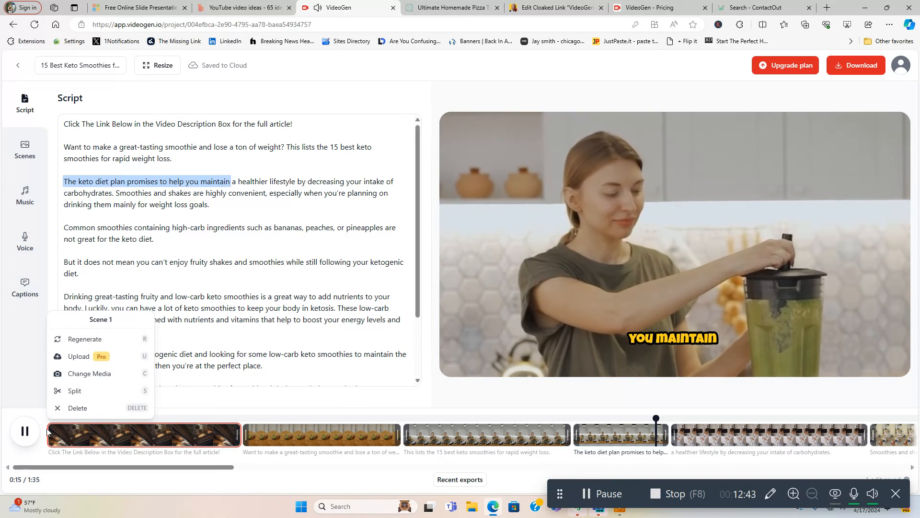